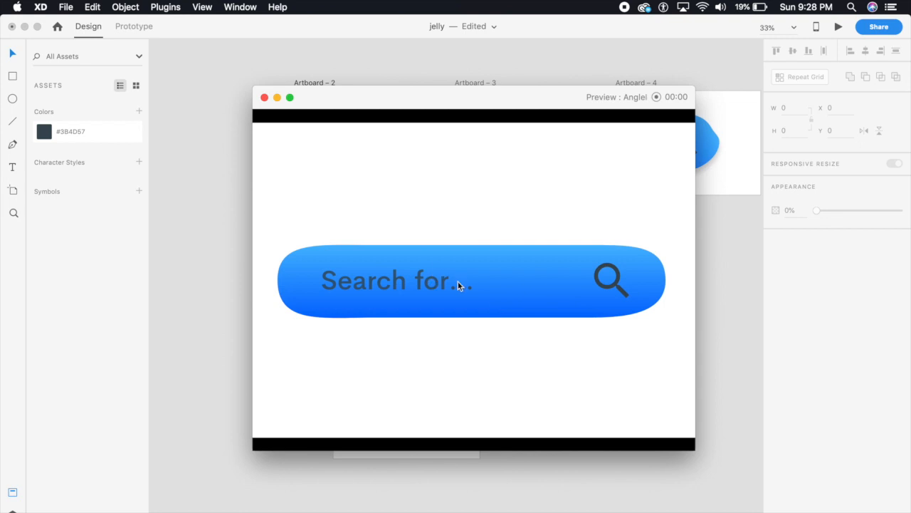
mouse_move(261, 105)
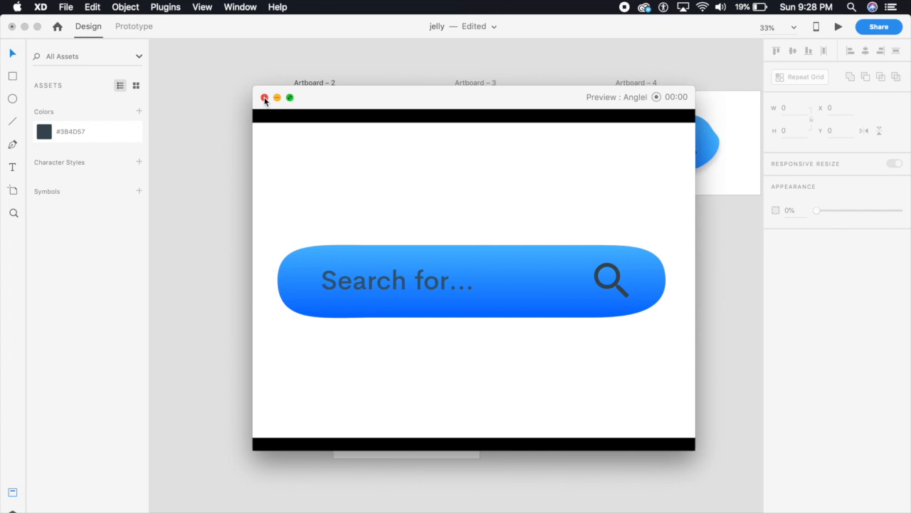
mouse_move(265, 105)
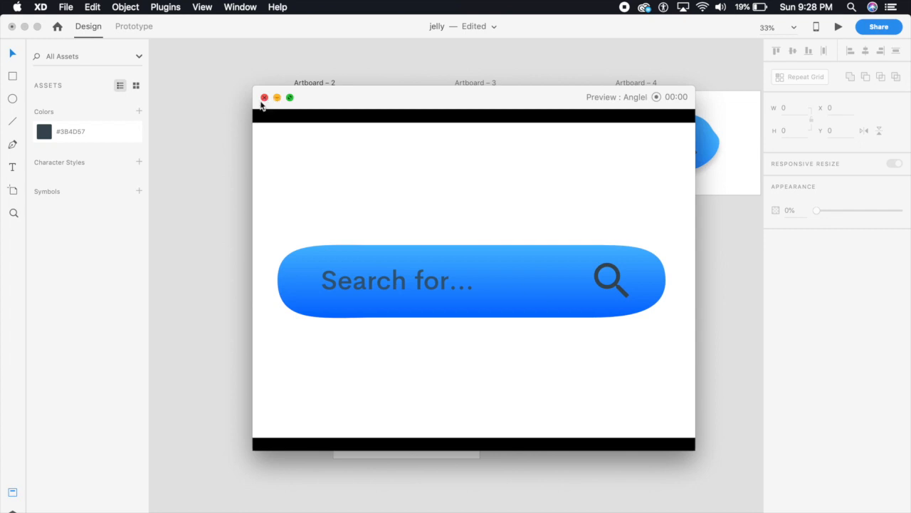
Close the preview and draw a circle centred on the new artboard
click(265, 96)
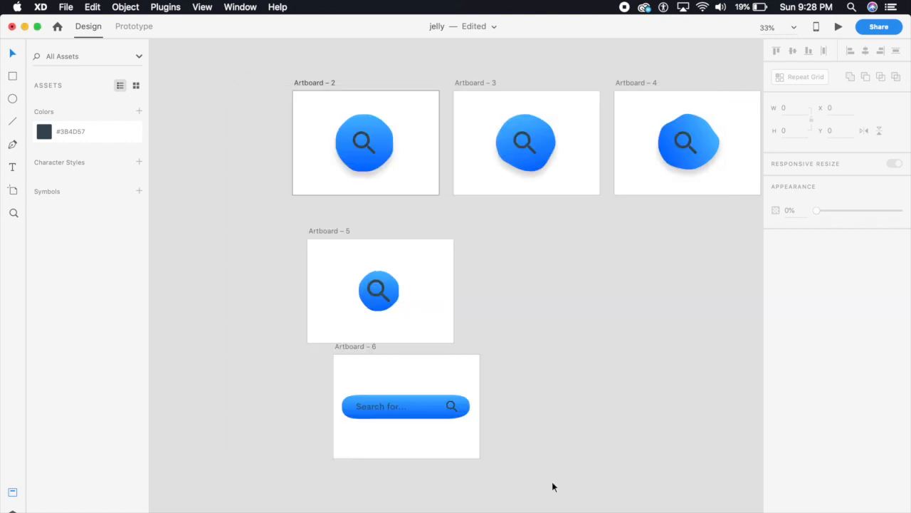
mouse_move(410, 77)
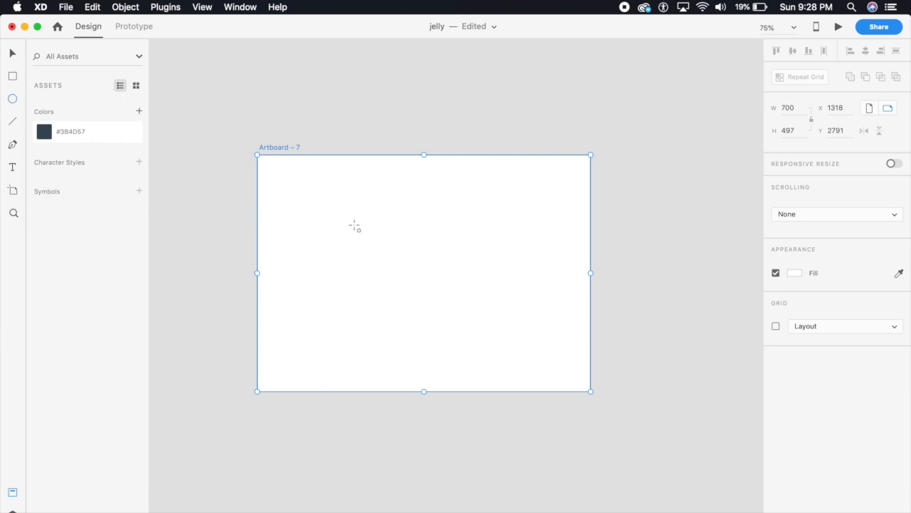
drag(379, 220, 498, 339)
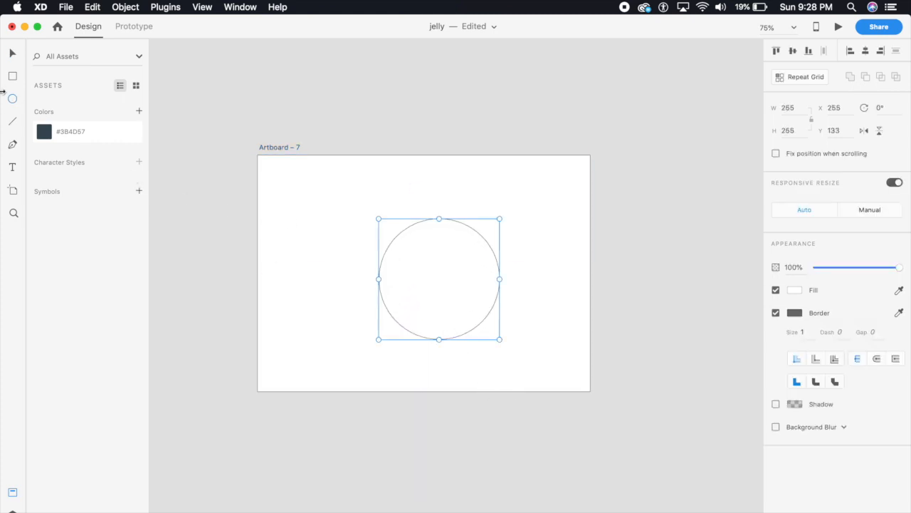
drag(439, 278, 416, 278)
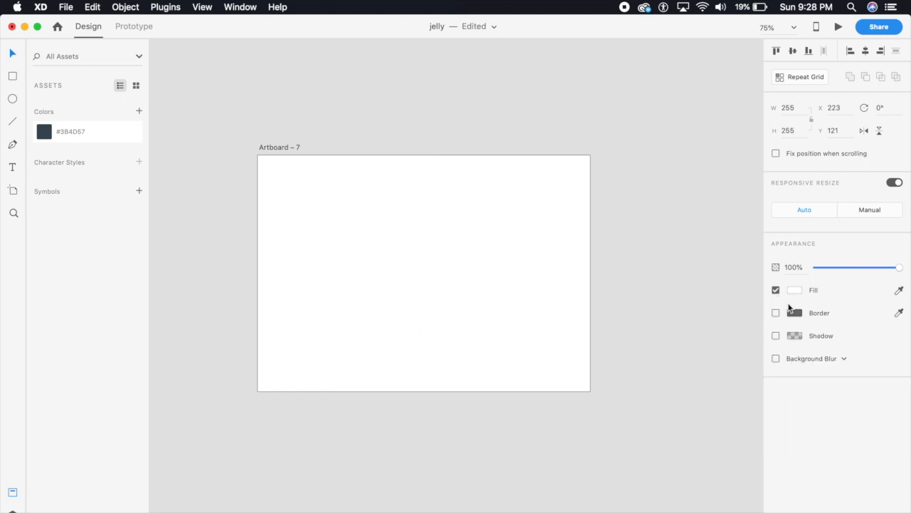
Give the circle a blue linear gradient fill with no border
click(794, 290)
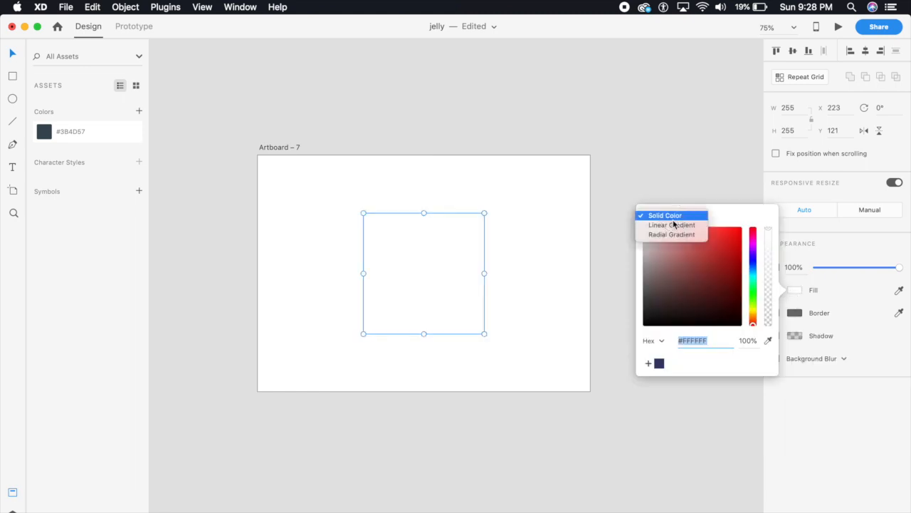
click(672, 224)
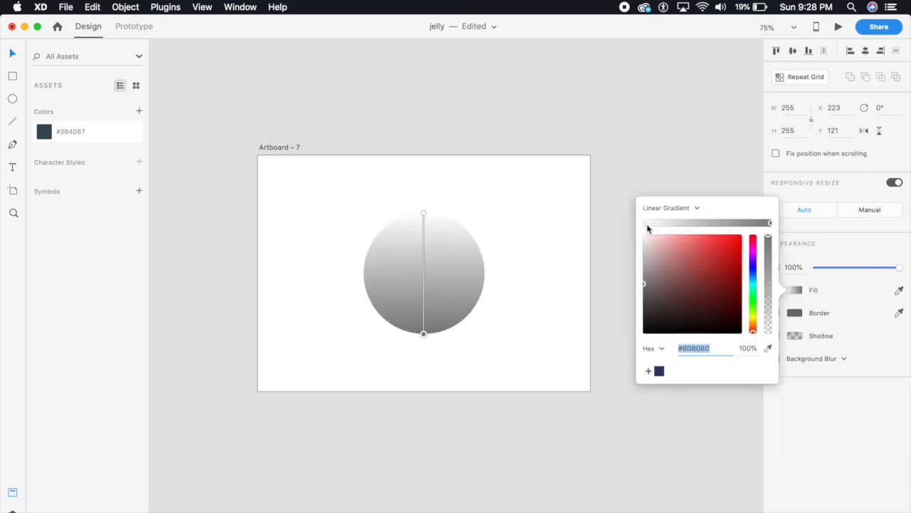
click(752, 276)
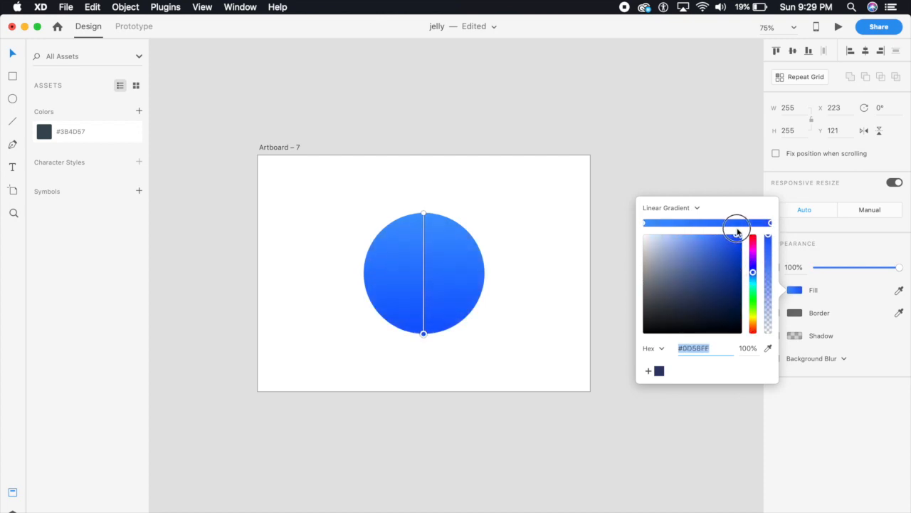
click(690, 309)
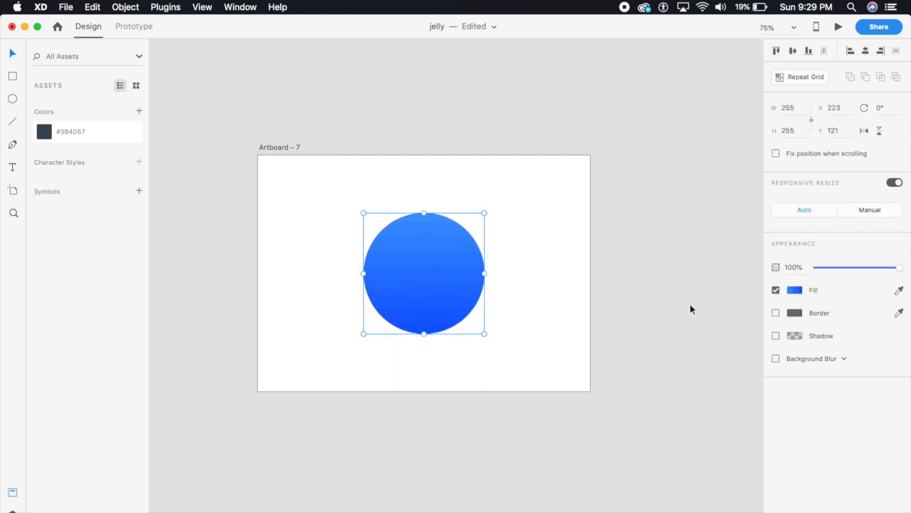
click(794, 291)
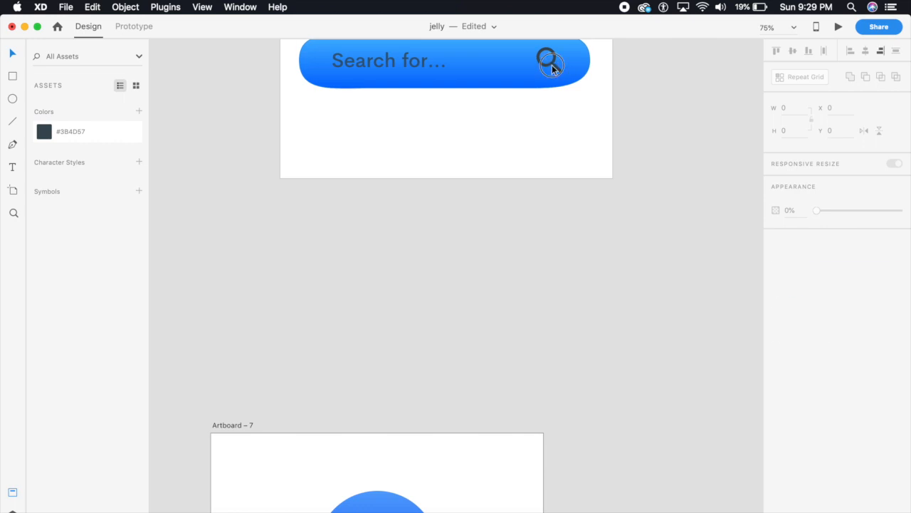
Copy the magnifying-glass icon from the search bar and centre it inside the blue circle
click(549, 60)
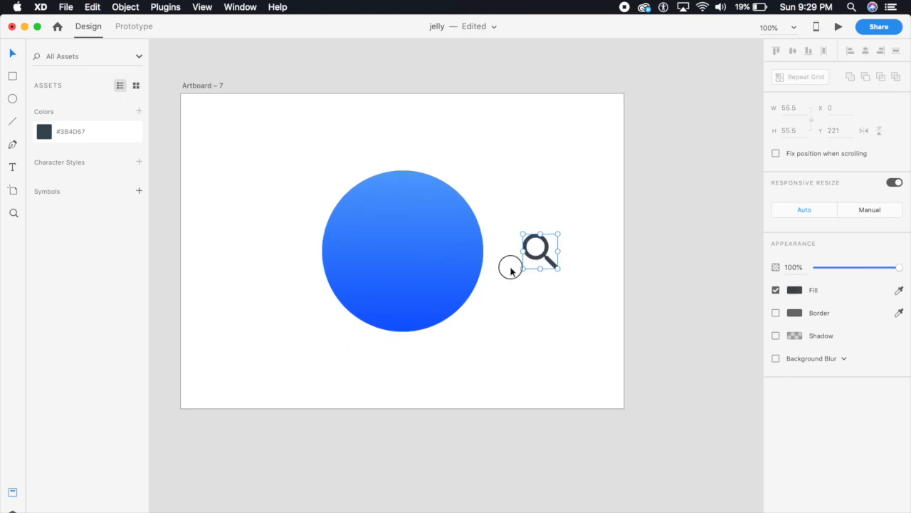
drag(540, 250, 424, 265)
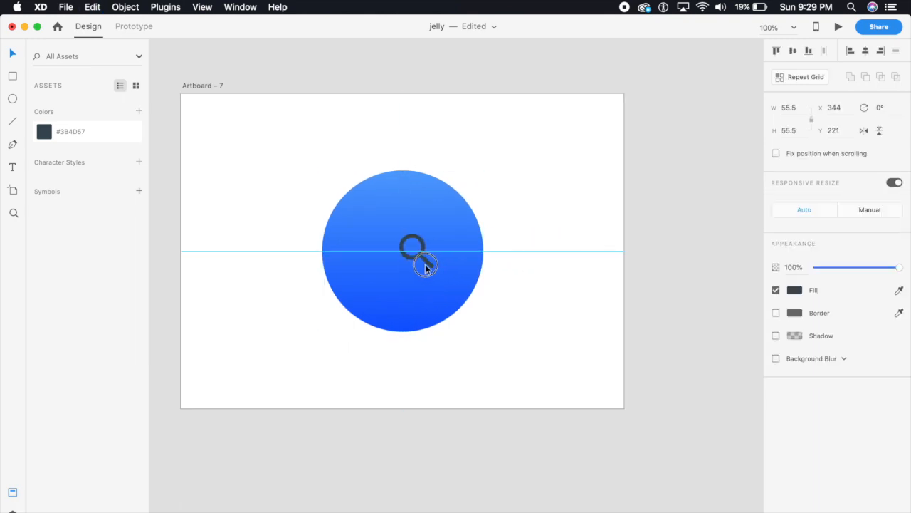
drag(427, 268, 412, 249)
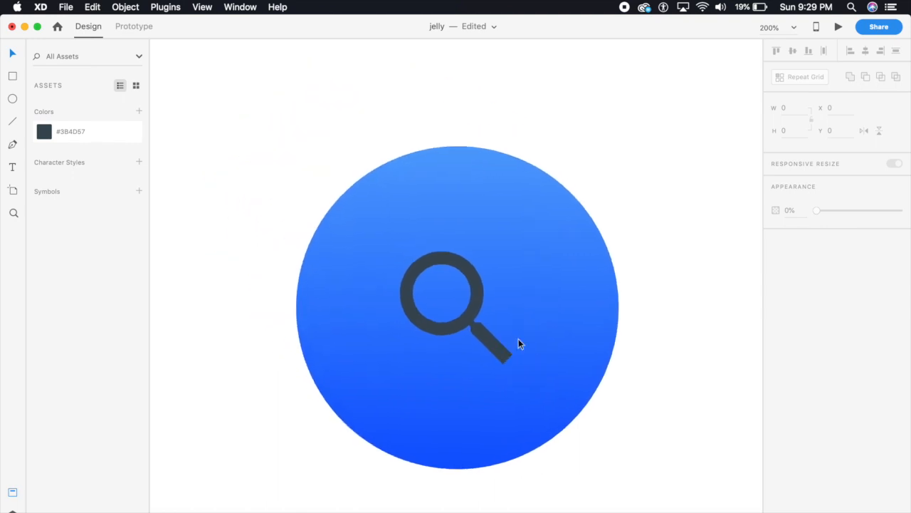
mouse_move(436, 201)
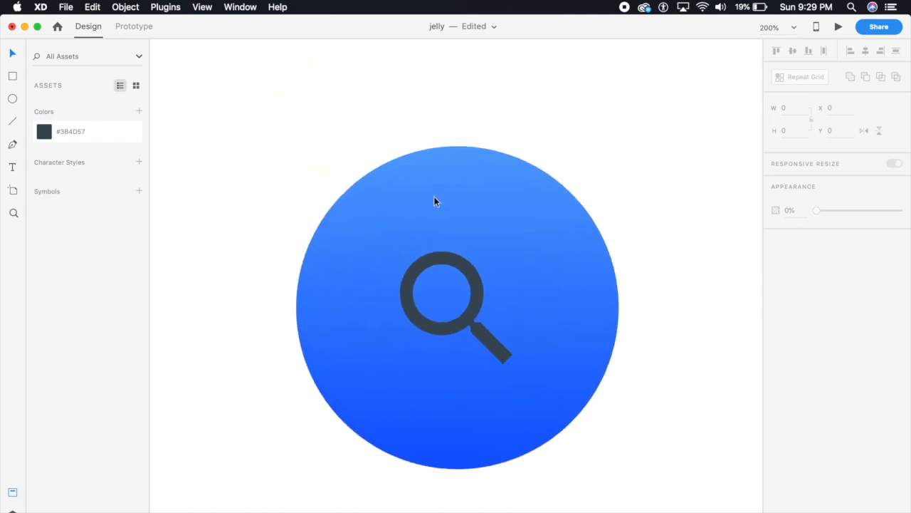
Edit the circle's anchor points, bulging and denting its edges into an irregular outline
click(436, 202)
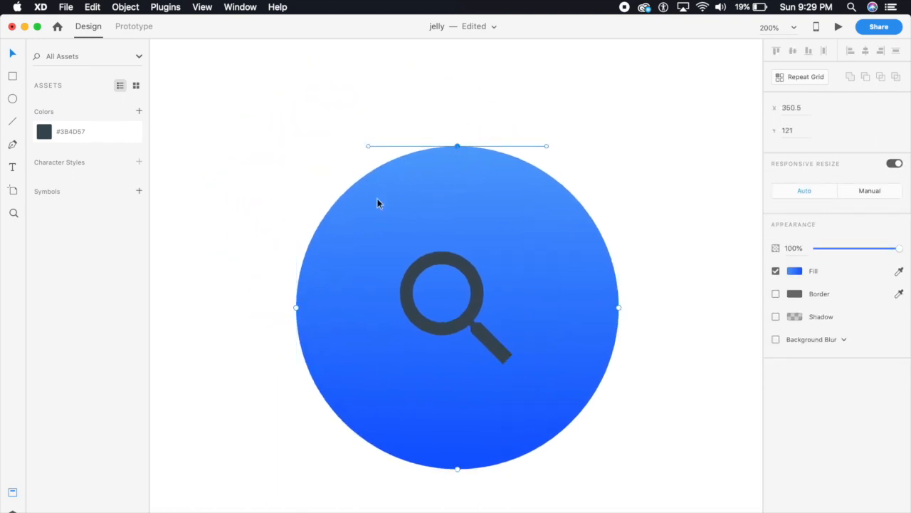
mouse_move(455, 387)
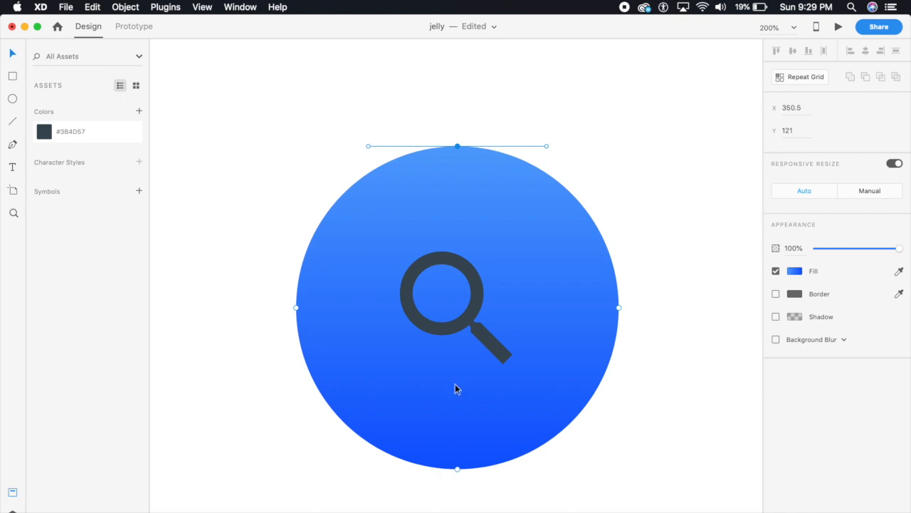
mouse_move(320, 230)
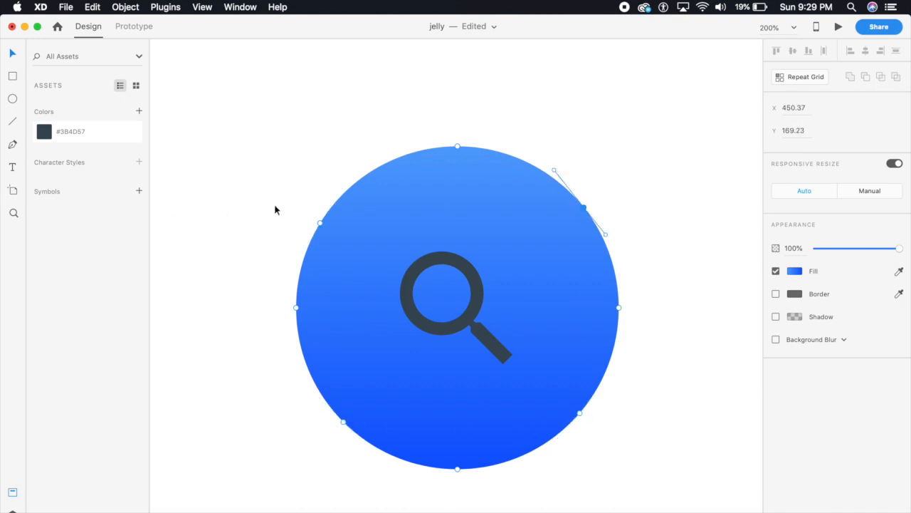
mouse_move(319, 226)
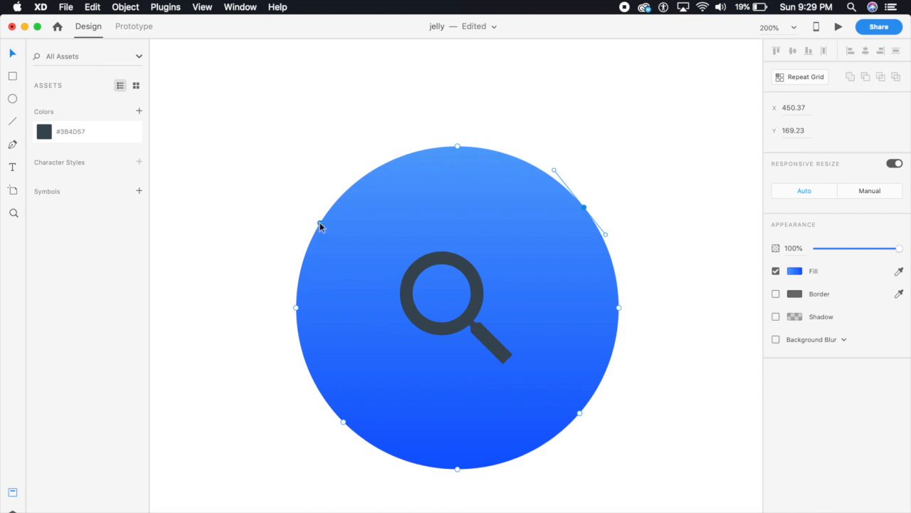
mouse_move(321, 227)
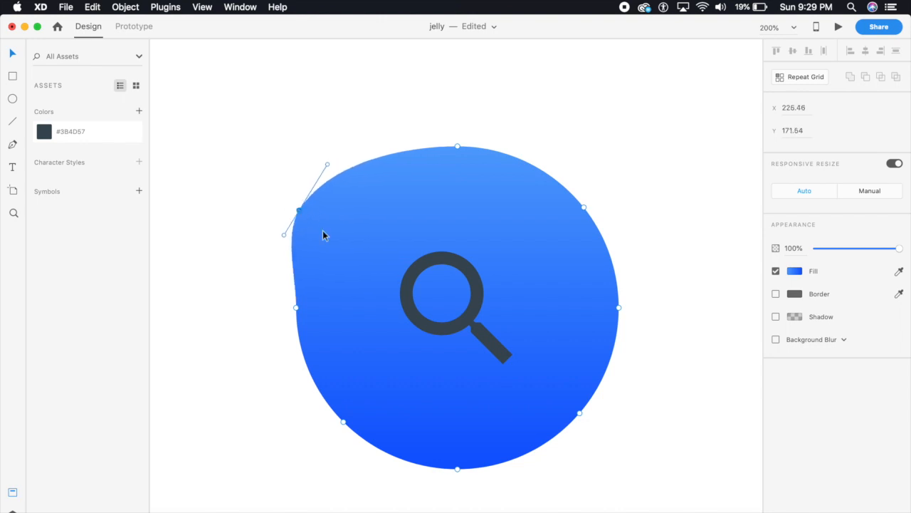
mouse_move(339, 445)
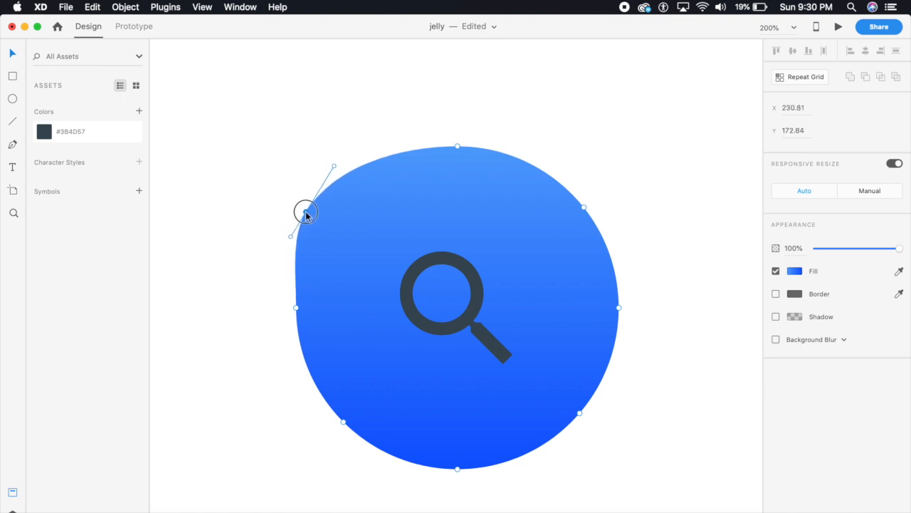
drag(306, 213, 344, 421)
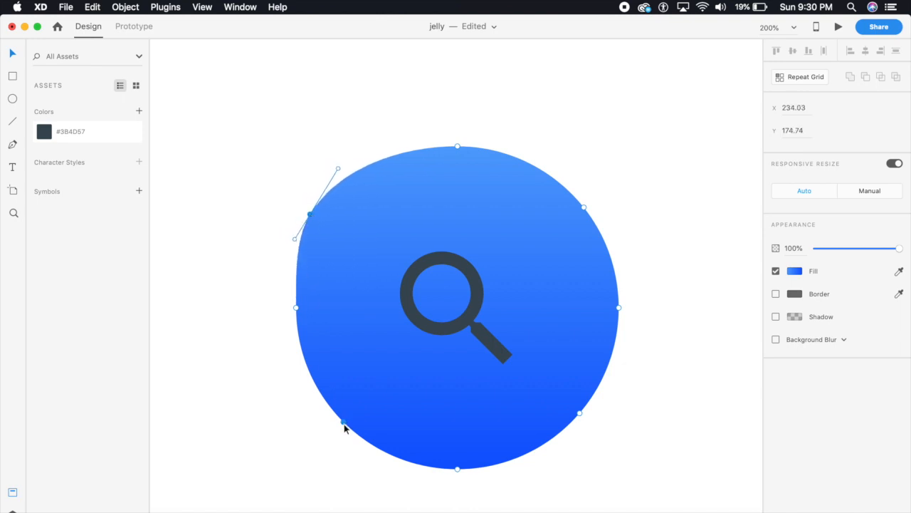
drag(341, 422, 578, 416)
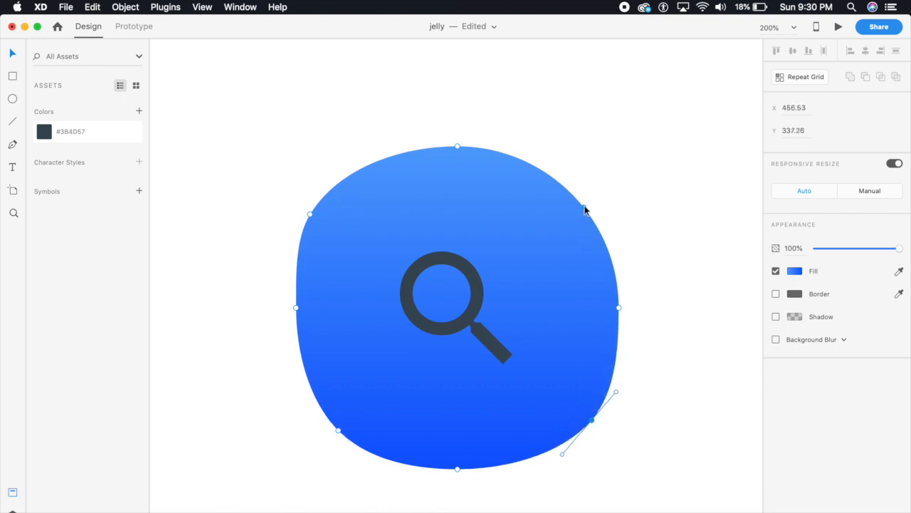
drag(457, 147, 453, 143)
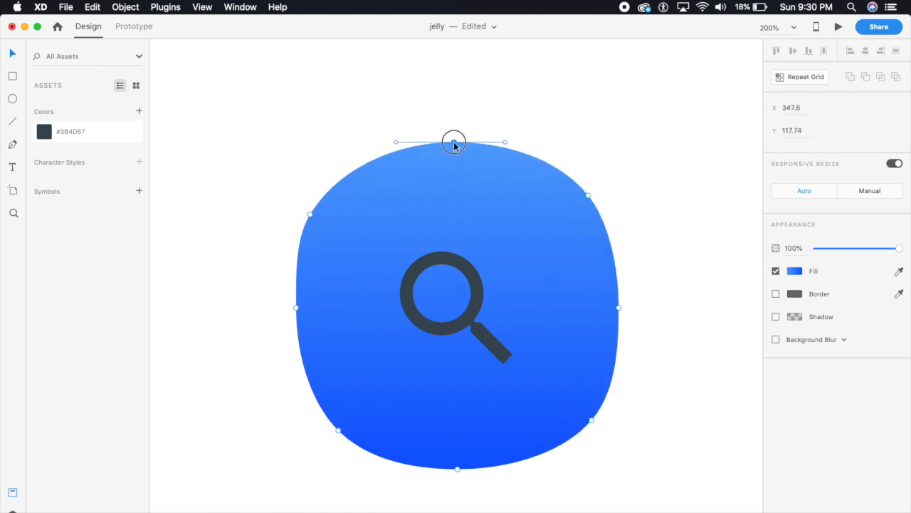
drag(455, 141, 457, 165)
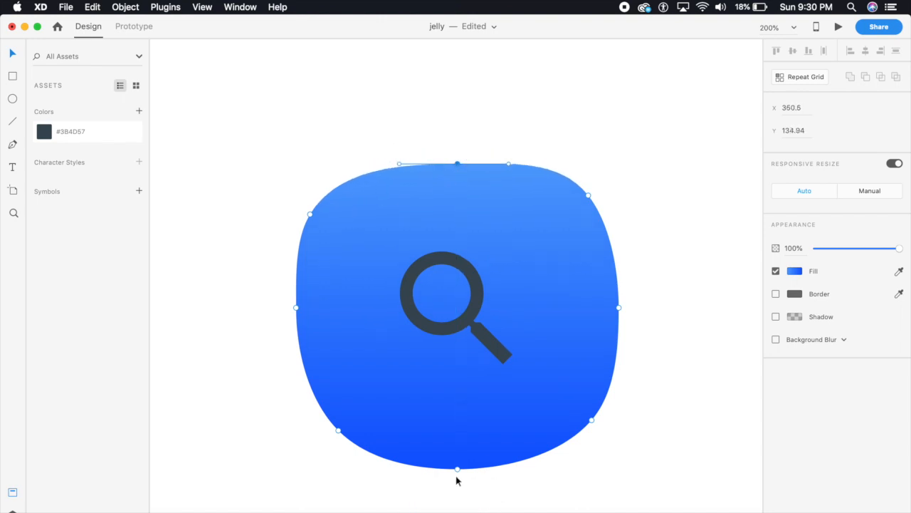
drag(457, 468, 472, 451)
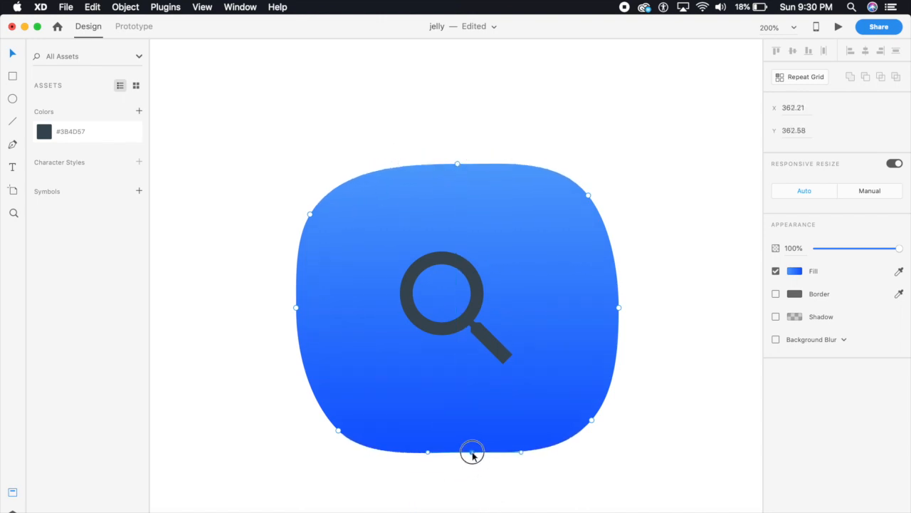
Distort the top and right curves further into a lopsided jelly-like blob
click(419, 364)
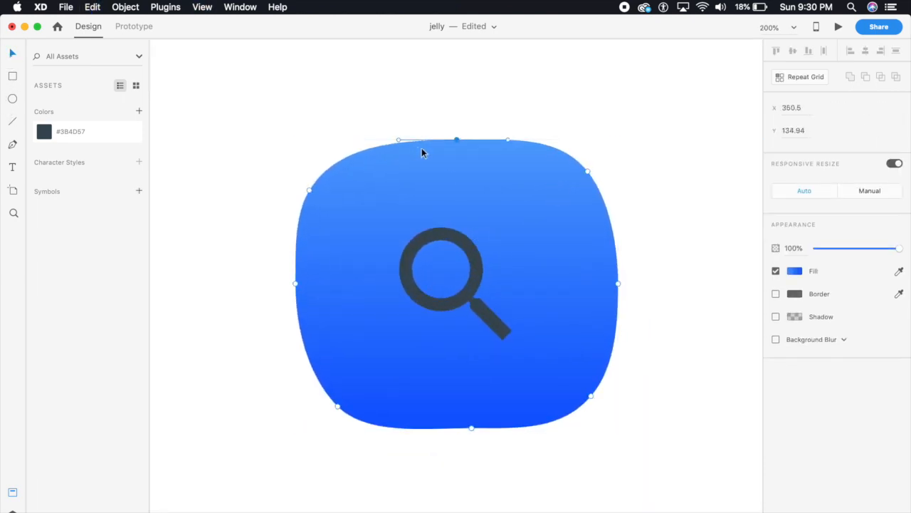
drag(421, 141, 421, 127)
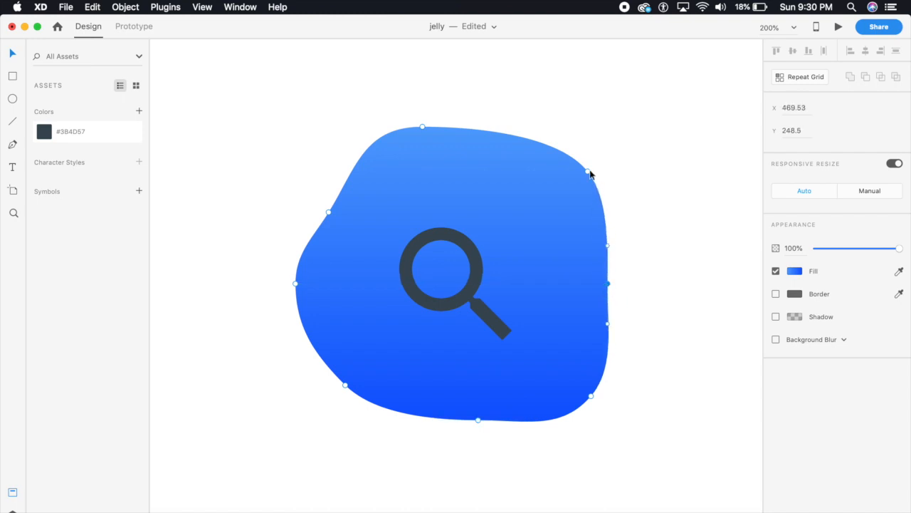
drag(591, 174, 596, 163)
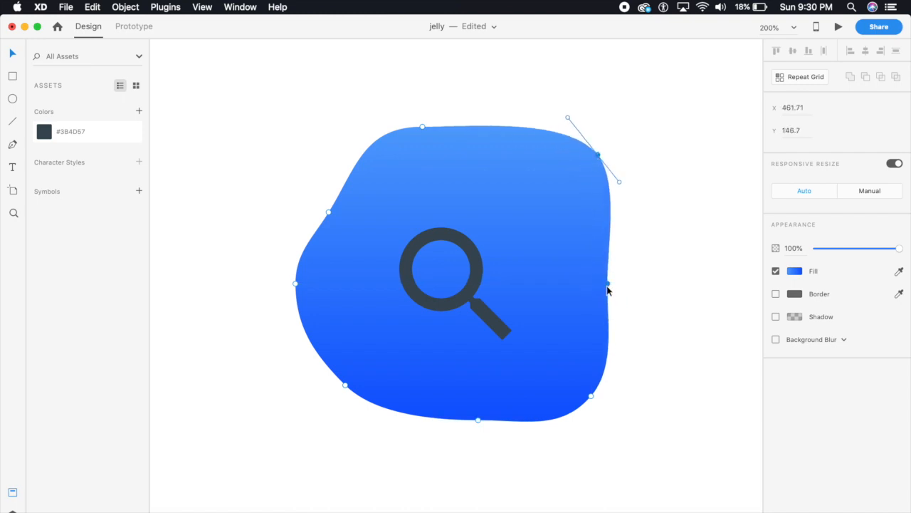
drag(607, 283, 627, 278)
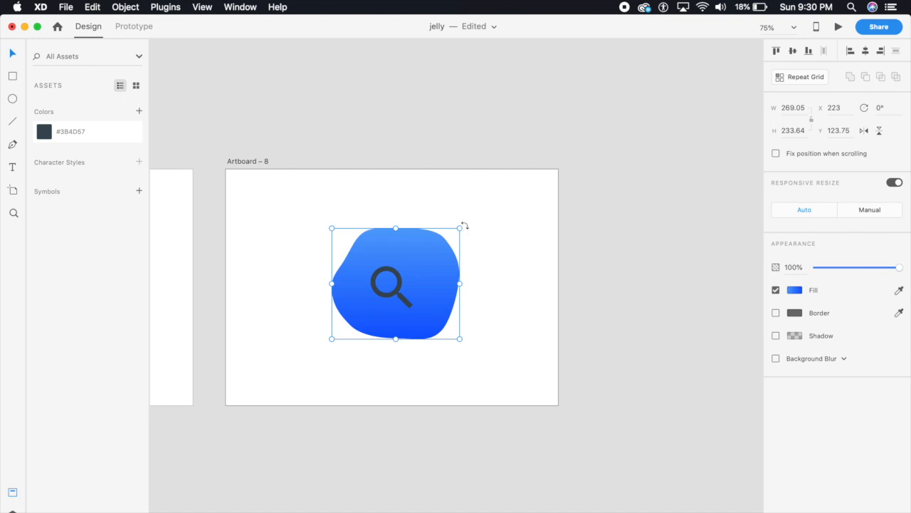
Reshape the Artboard 9 blob into a lumpy outline and tilt it about -15°
click(501, 239)
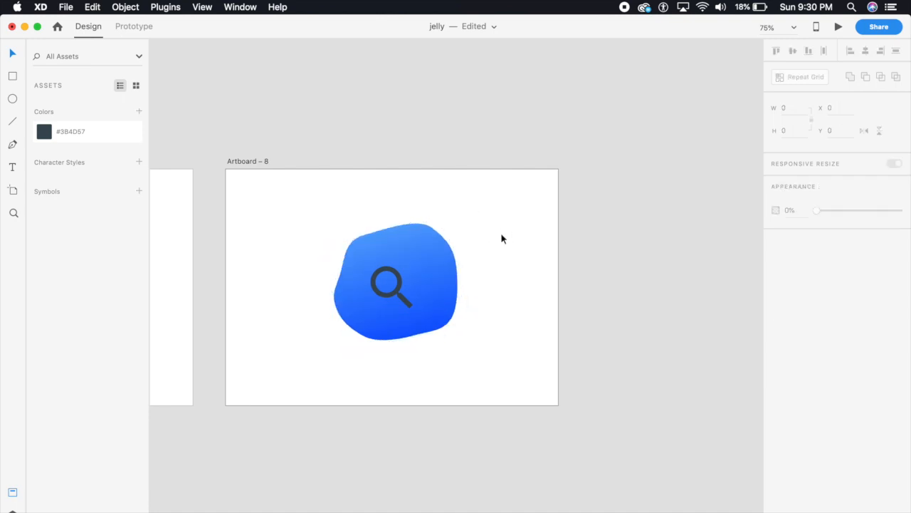
click(590, 158)
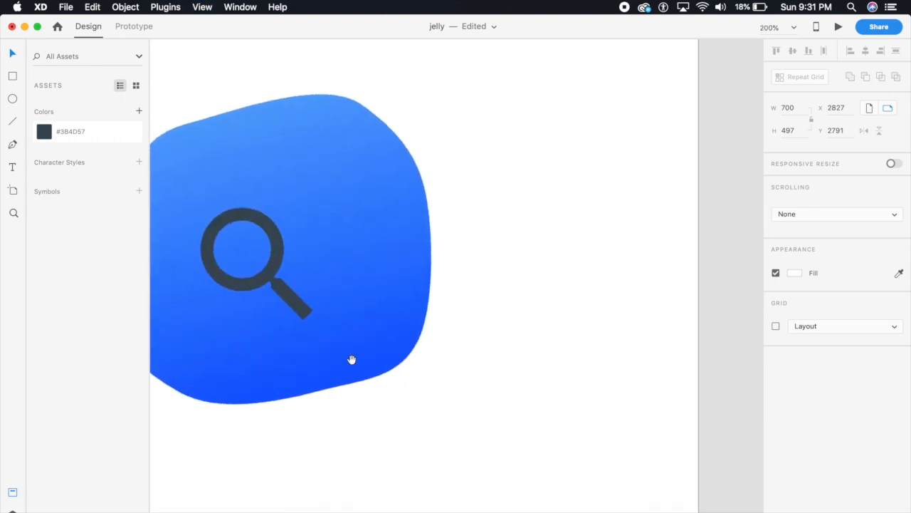
click(351, 359)
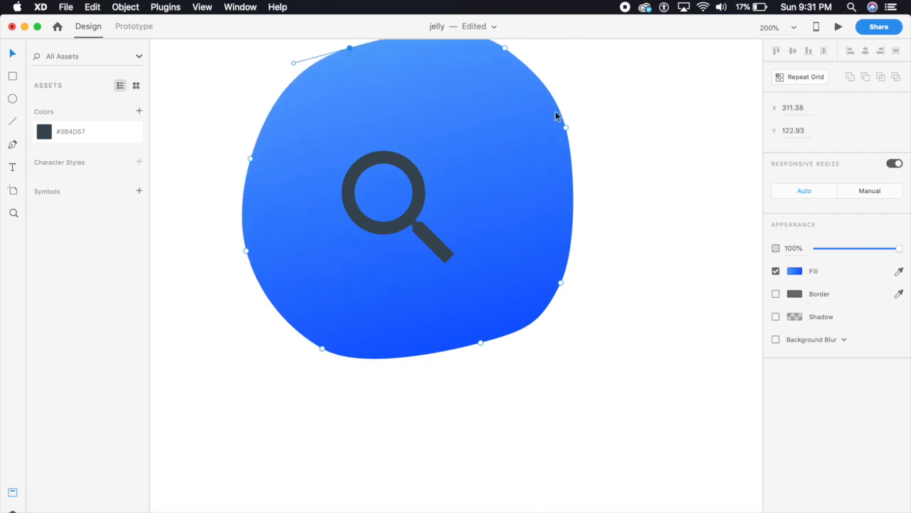
drag(564, 128, 581, 128)
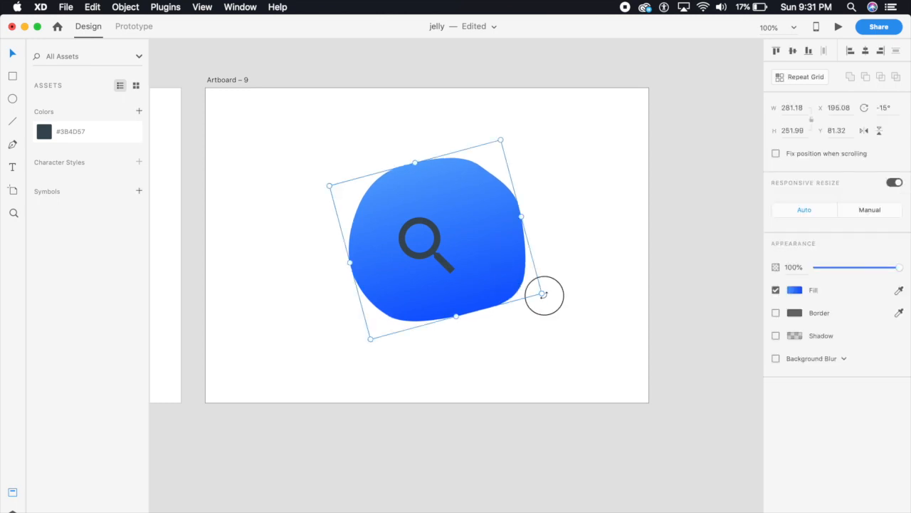
drag(544, 293, 553, 233)
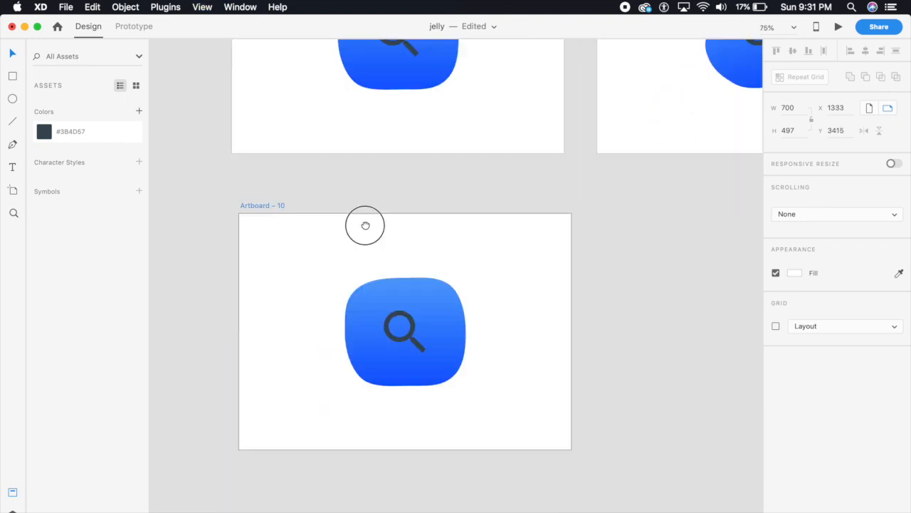
Scale down the rounded blob on Artboard 10 and scroll on to Artboard 11
click(398, 330)
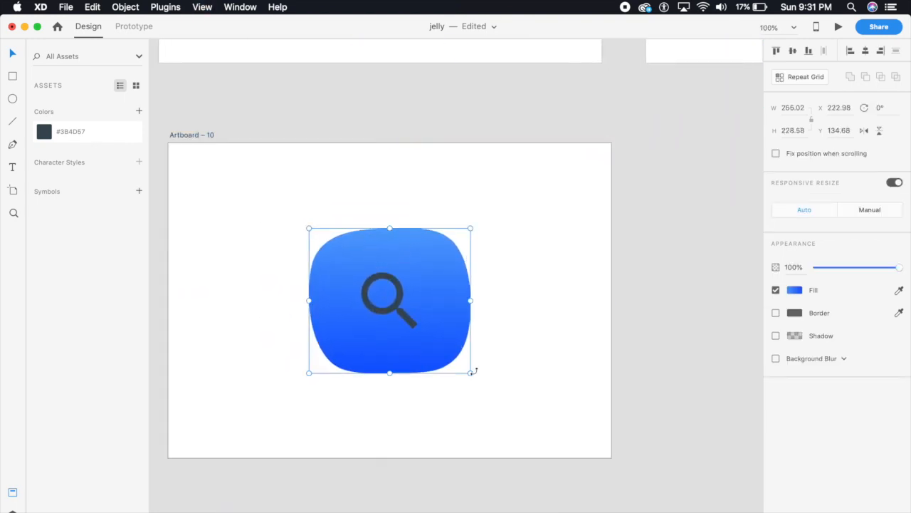
drag(470, 370, 426, 319)
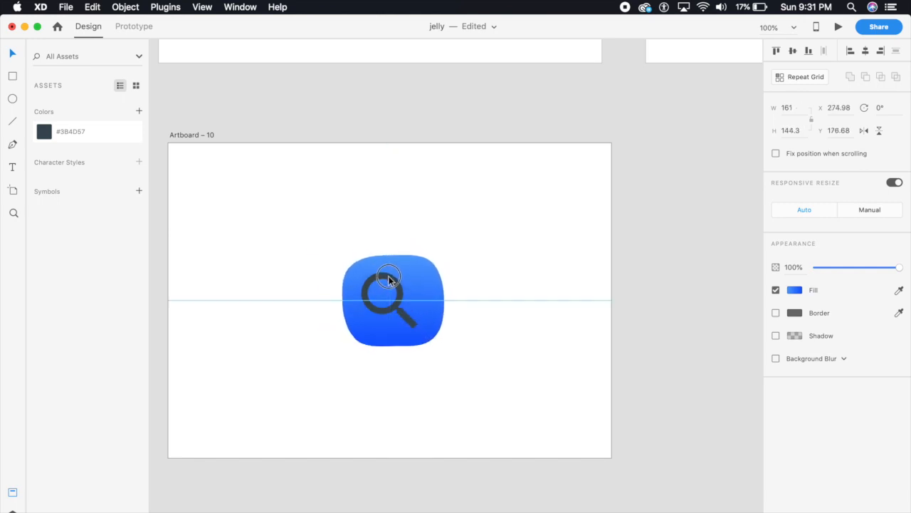
click(498, 222)
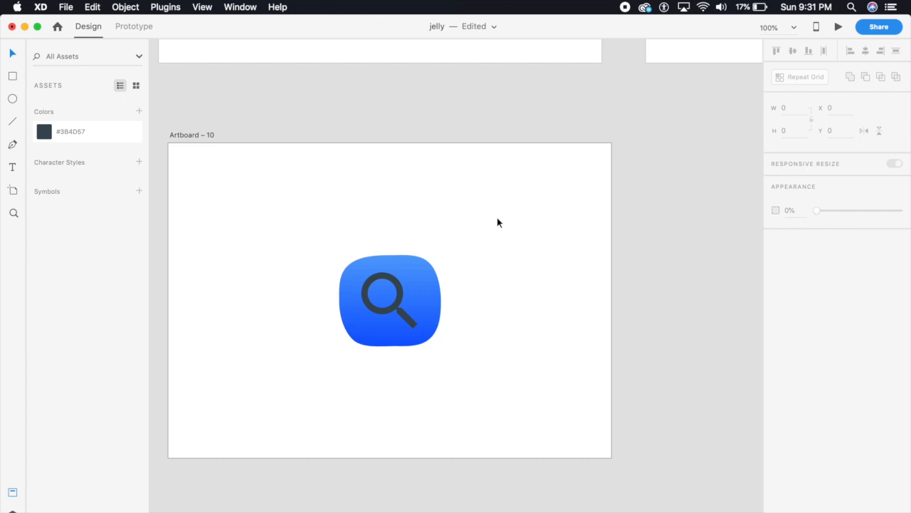
mouse_move(496, 228)
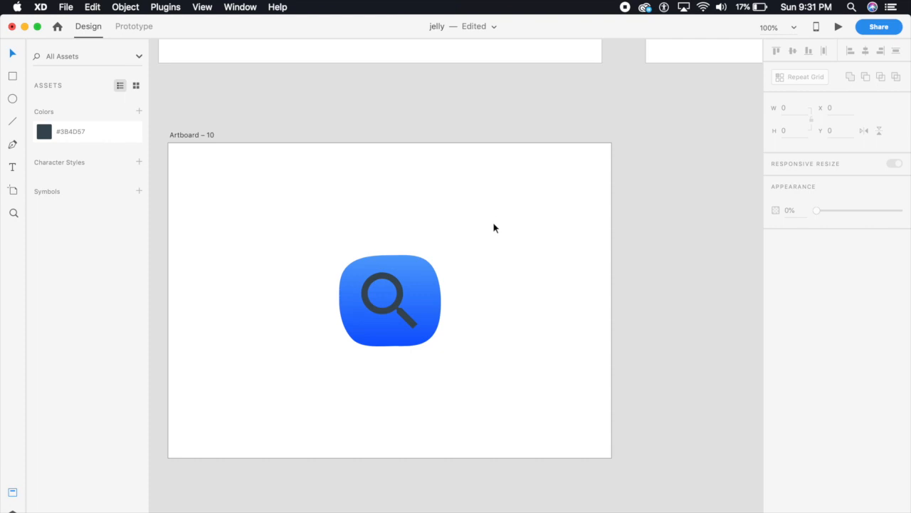
scroll(down, 3)
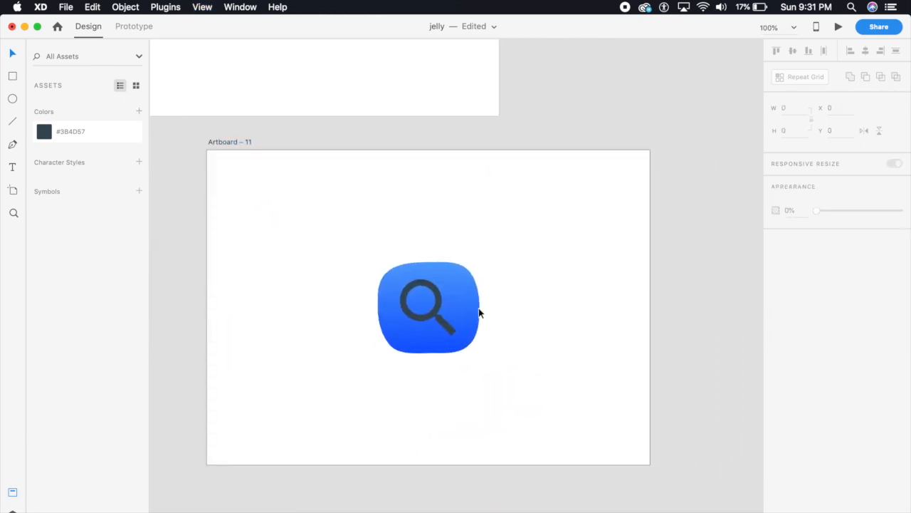
Enlarge the Artboard 11 blob and stretch it into a wide horizontal bar
click(427, 308)
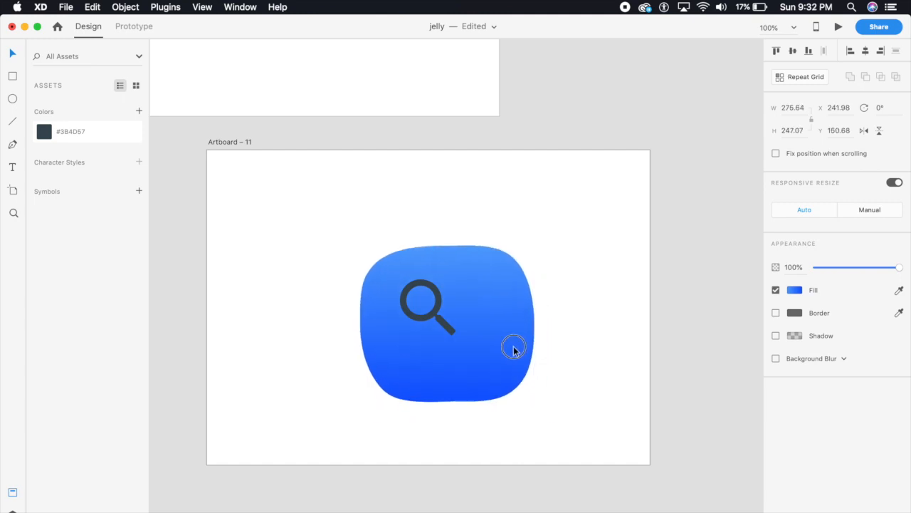
drag(514, 349, 509, 348)
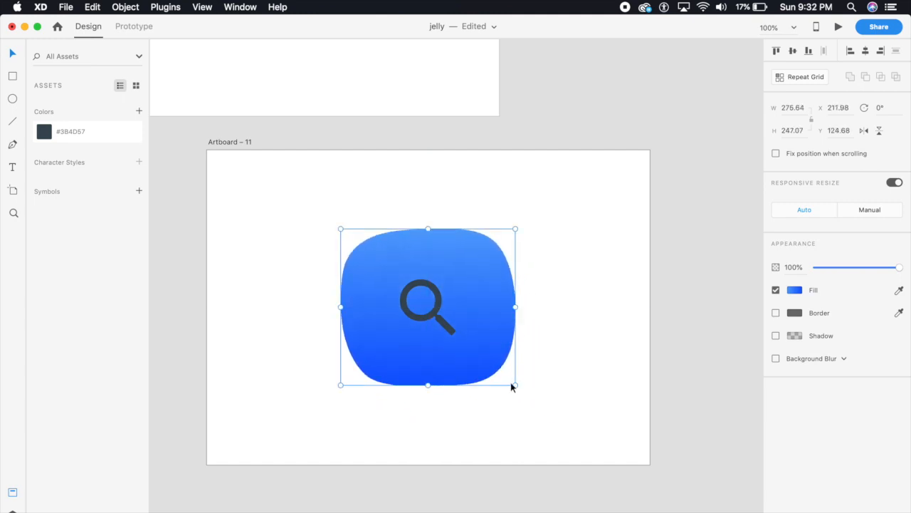
drag(515, 385, 530, 382)
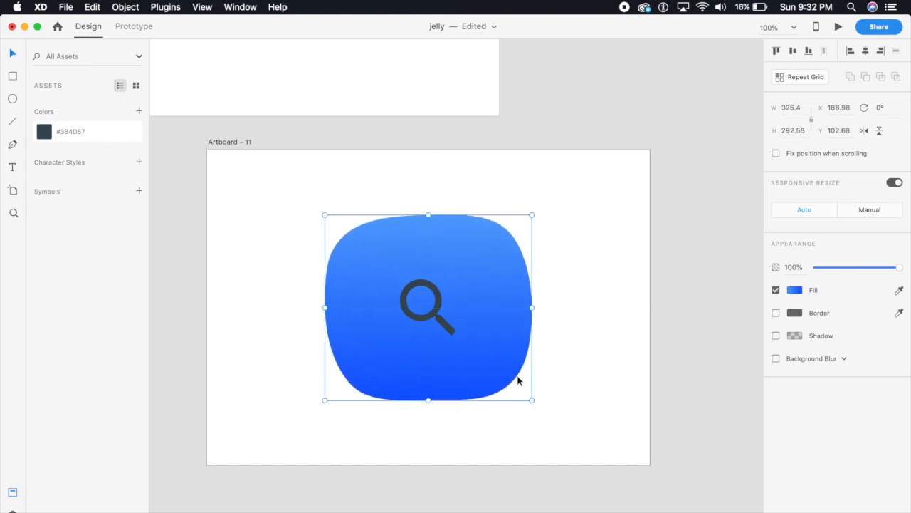
drag(532, 400, 572, 436)
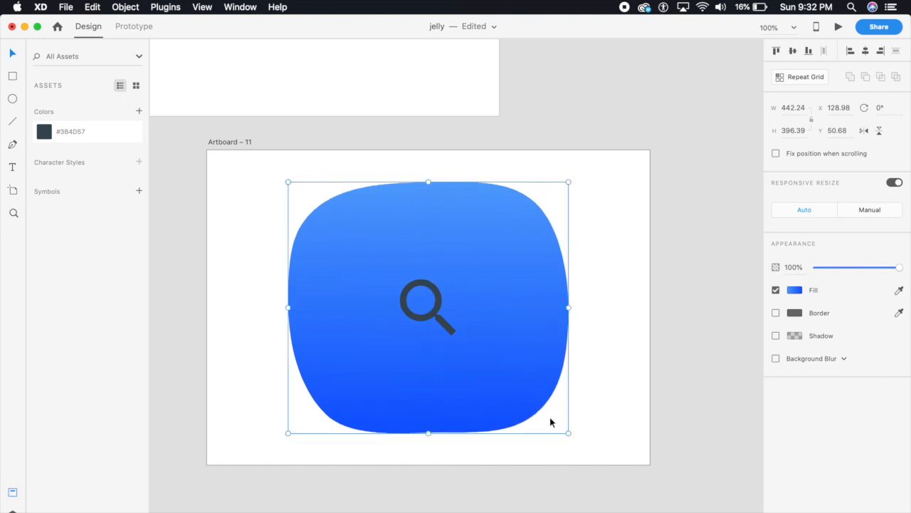
drag(568, 308, 611, 313)
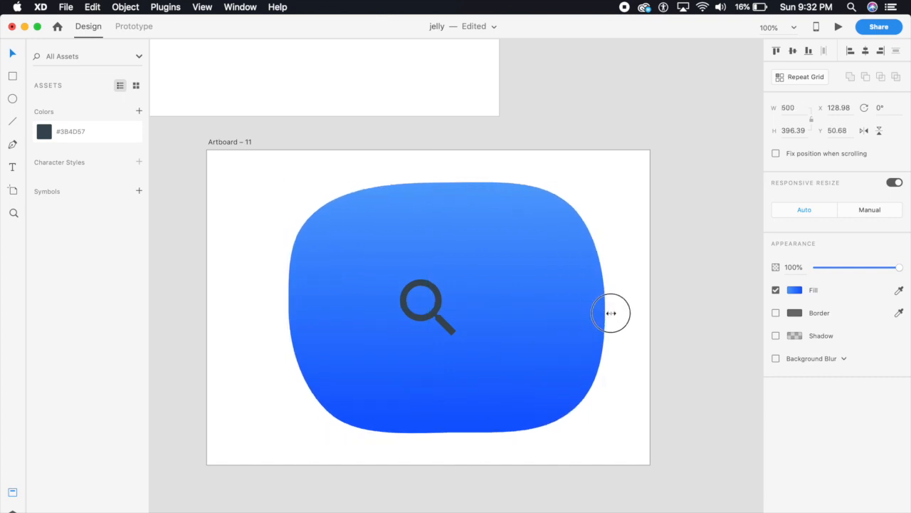
drag(611, 313, 245, 299)
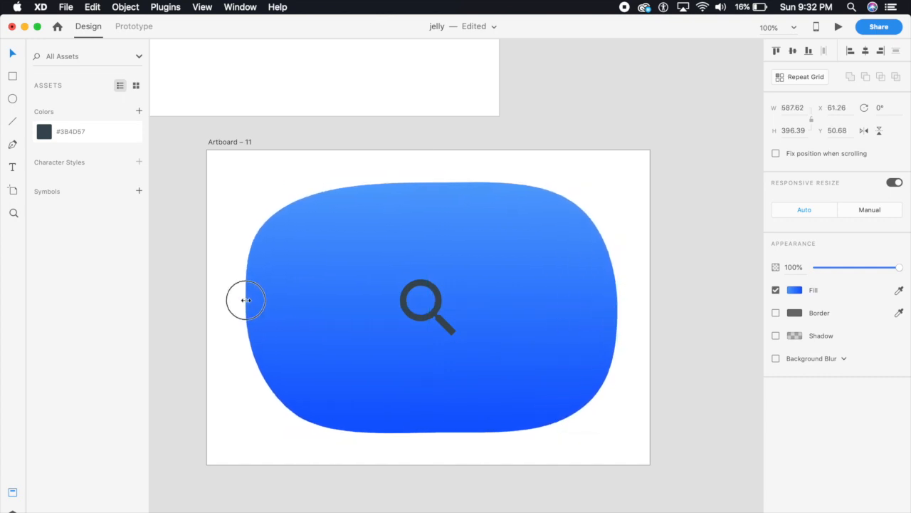
Edit the bar's left-side anchor points into a dented, soft-necked end
click(327, 254)
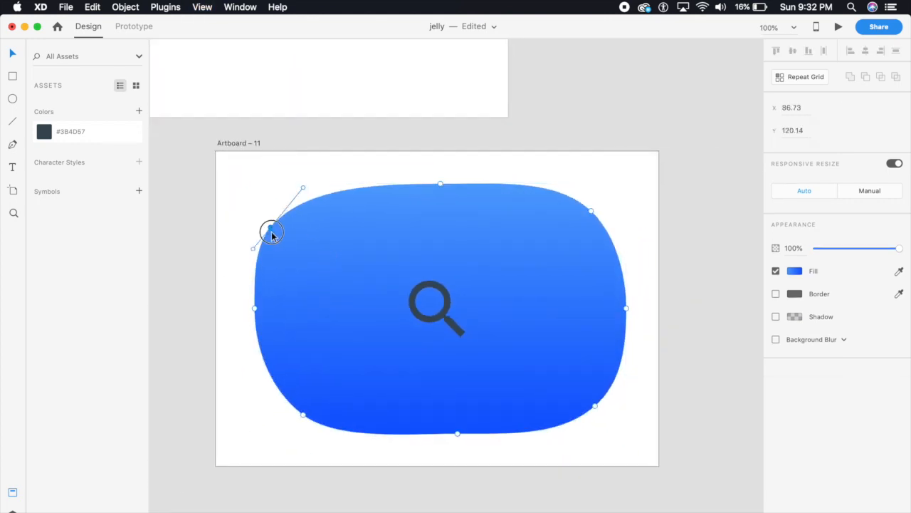
drag(274, 233, 302, 230)
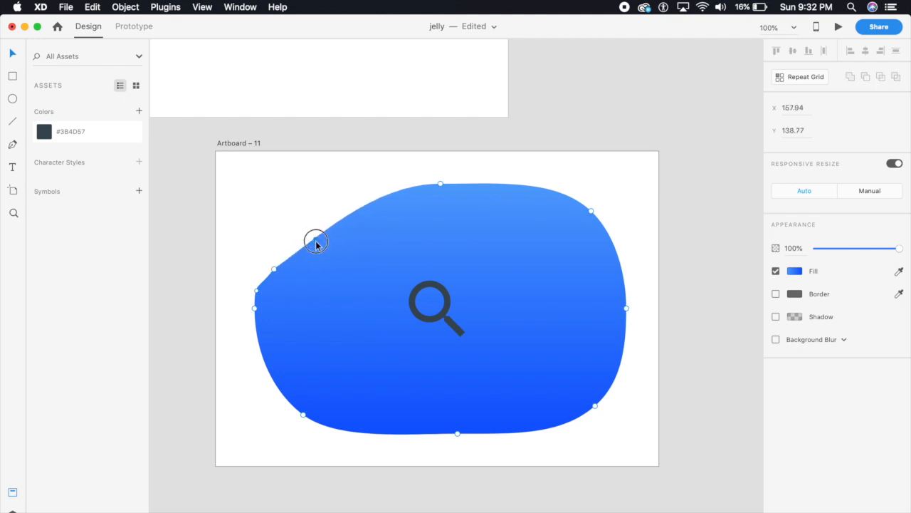
drag(316, 240, 317, 277)
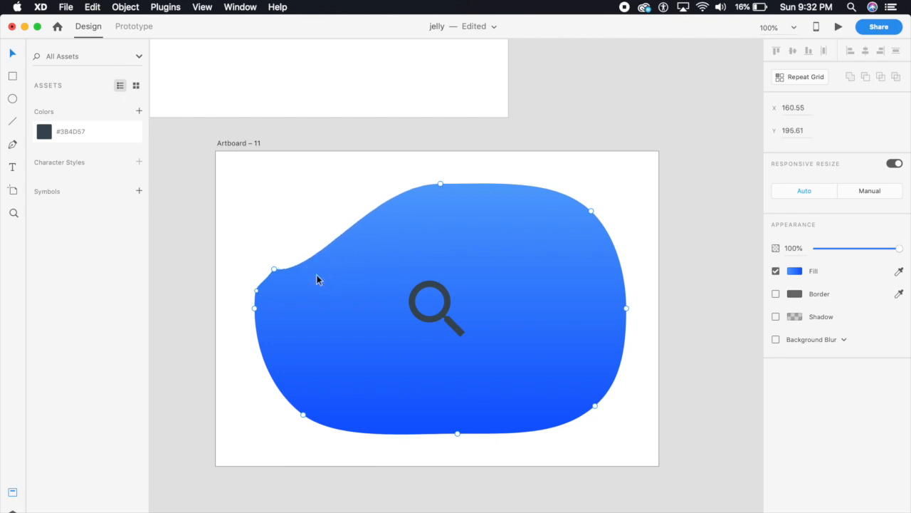
drag(274, 269, 271, 235)
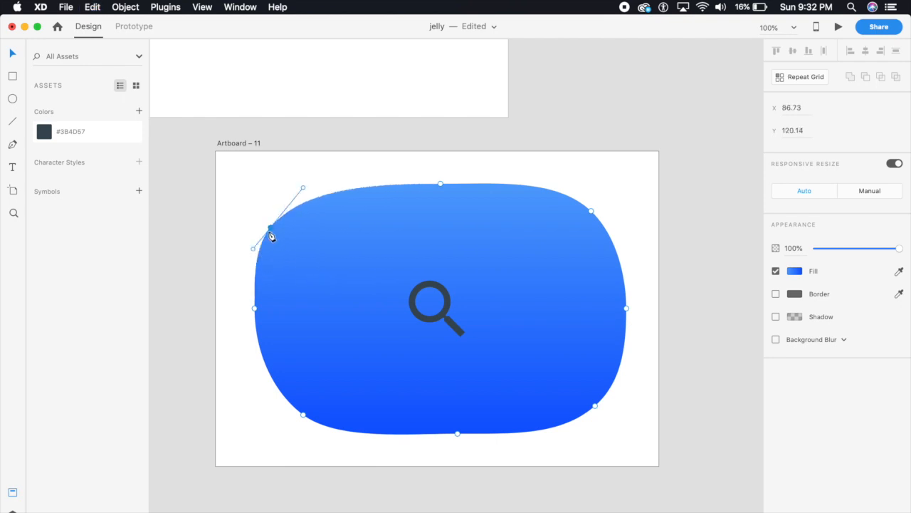
drag(271, 235, 285, 268)
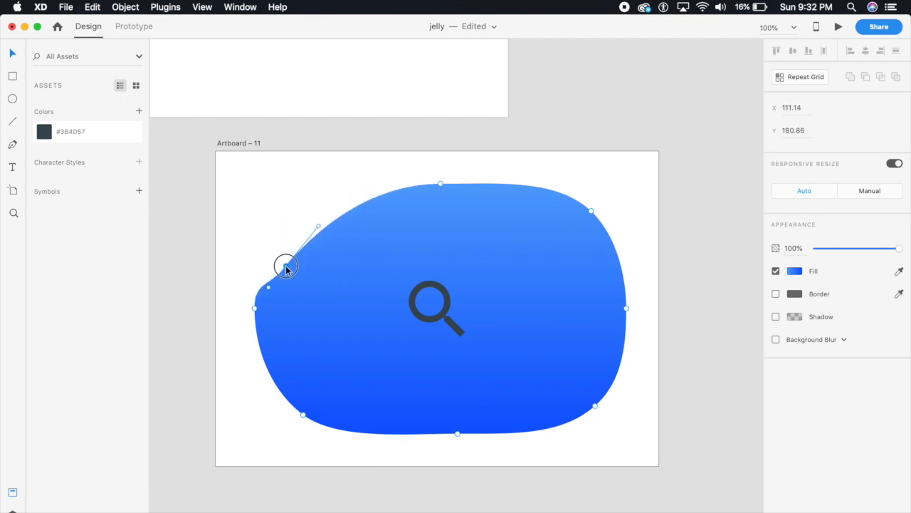
drag(285, 268, 268, 292)
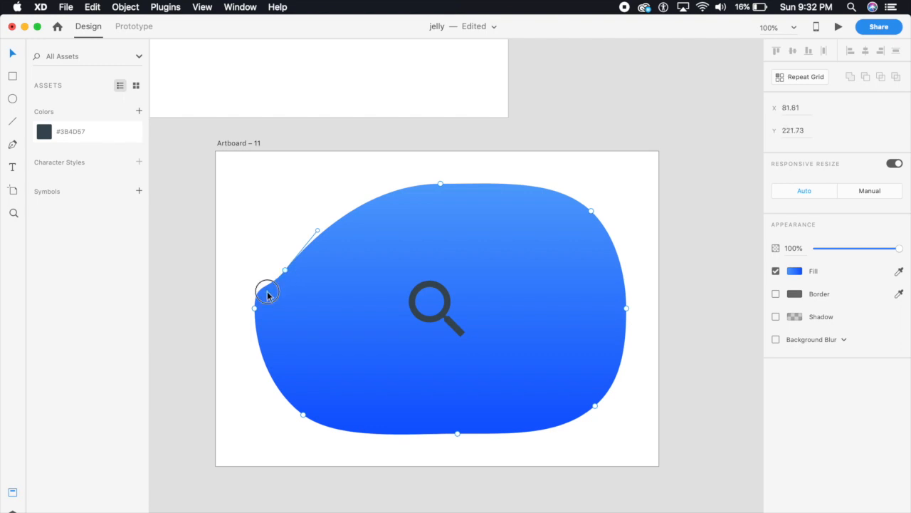
drag(267, 292, 259, 273)
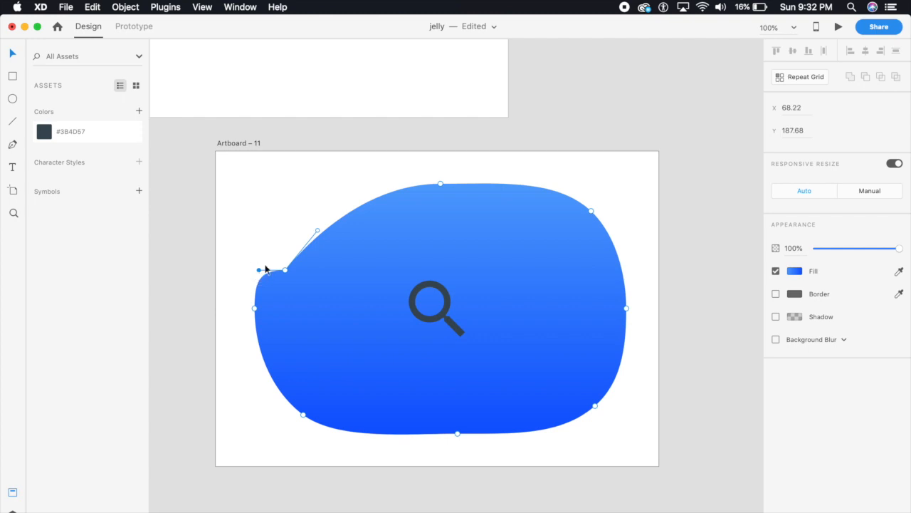
drag(316, 233, 329, 264)
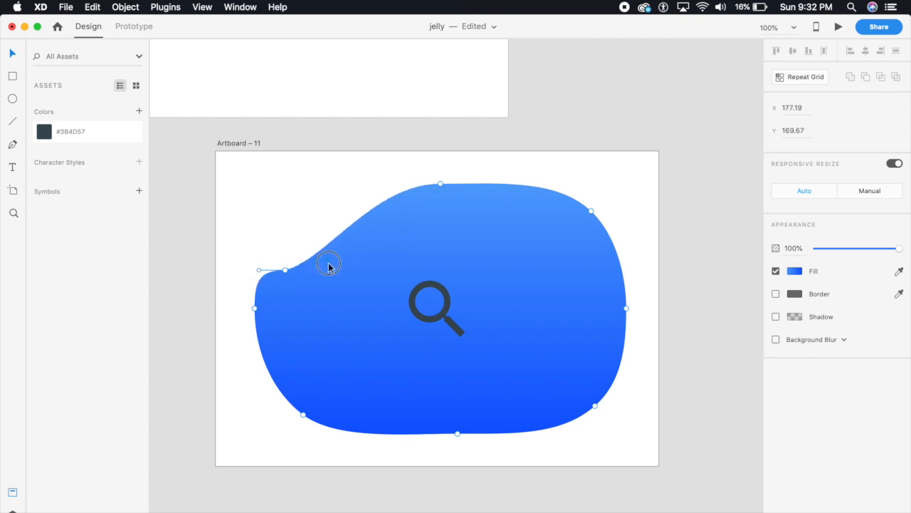
drag(329, 262, 440, 186)
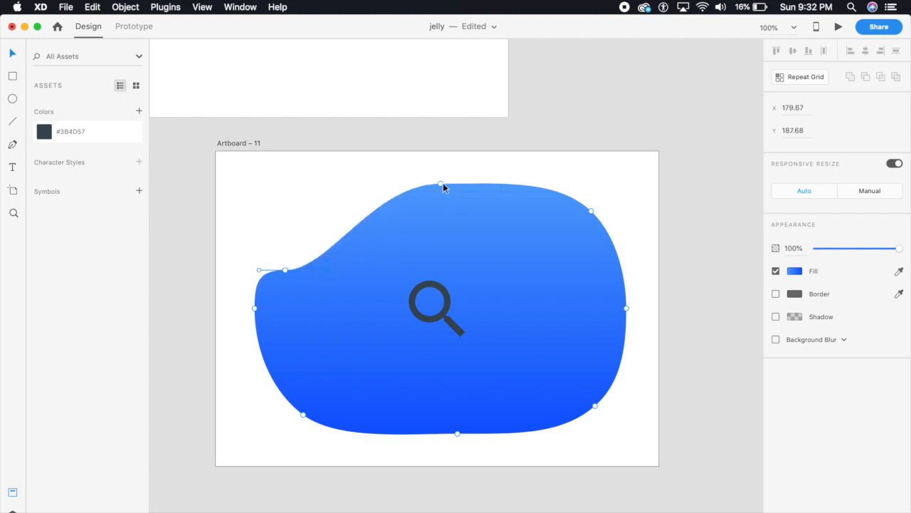
Flatten the top and even out the right corners into a slightly wobbly search bar
drag(438, 182, 435, 259)
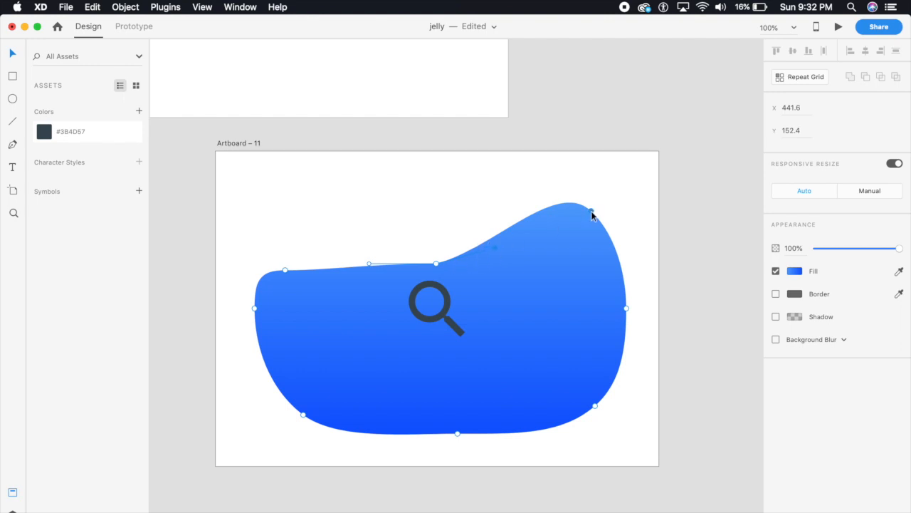
drag(592, 210, 598, 258)
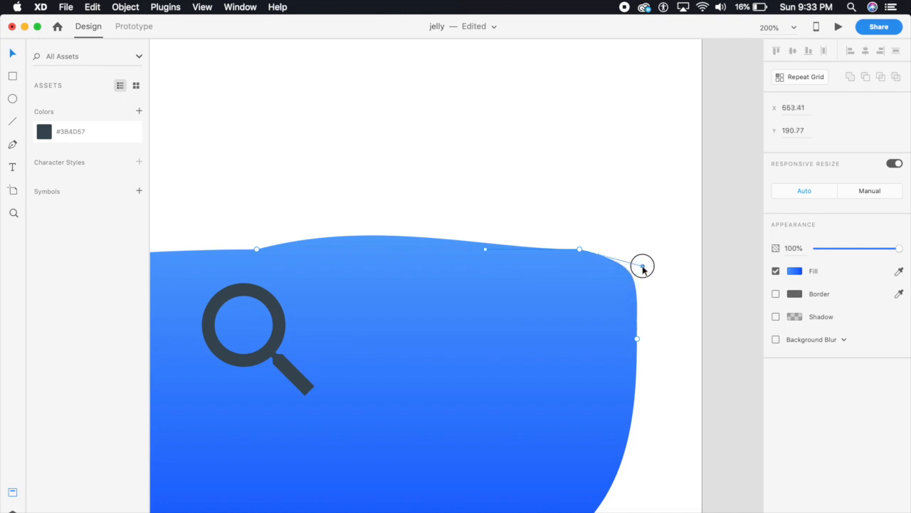
drag(644, 266, 641, 247)
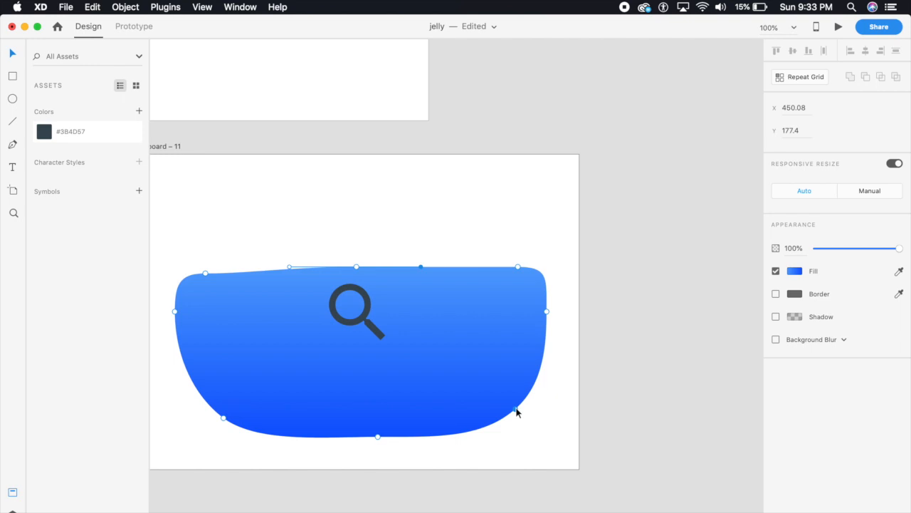
drag(518, 411, 487, 336)
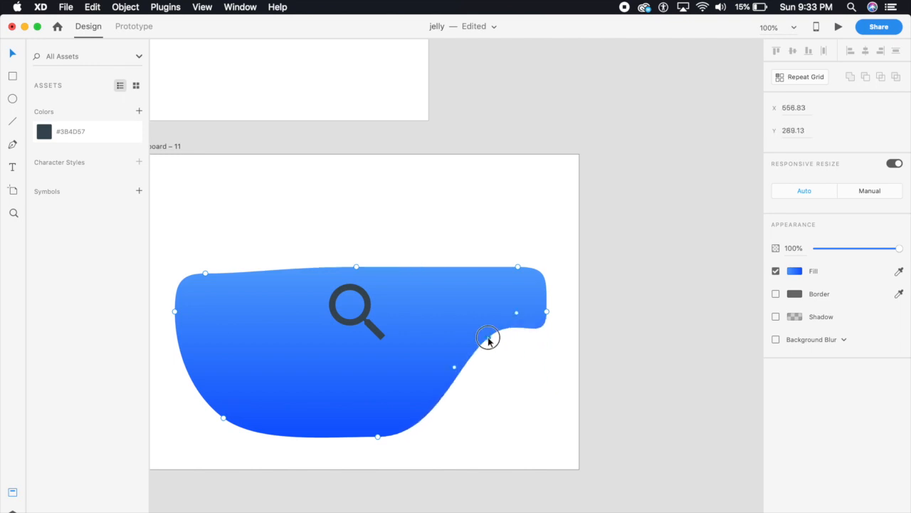
drag(488, 338, 516, 319)
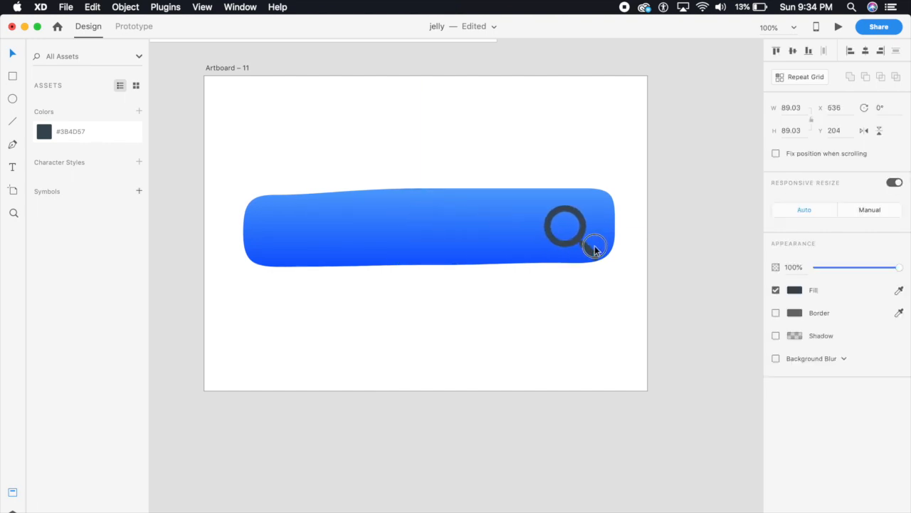
Shrink the search icon and add 'Search for...' placeholder text in the bar
drag(596, 248, 585, 237)
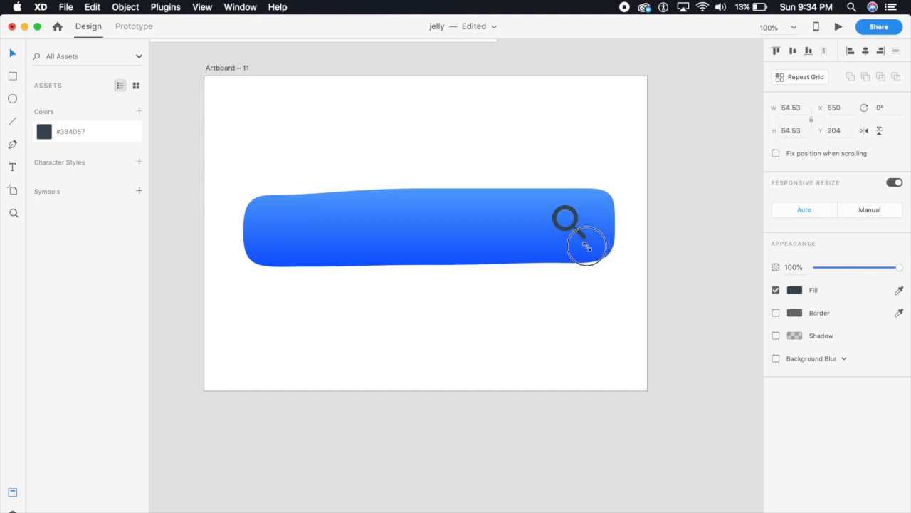
drag(586, 245, 584, 236)
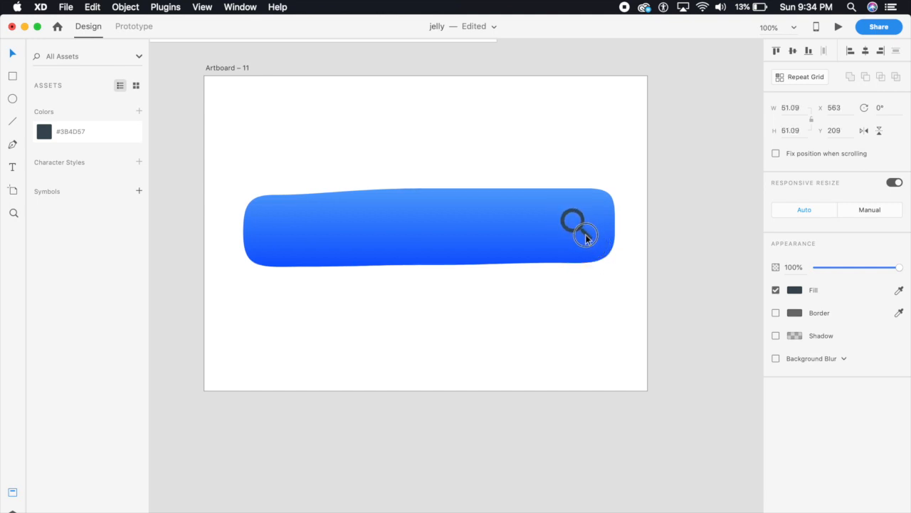
click(667, 237)
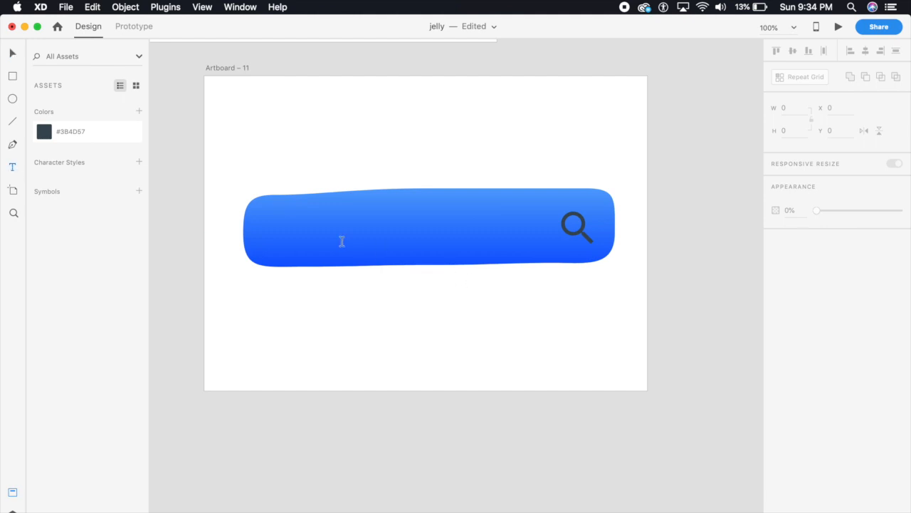
text(S)
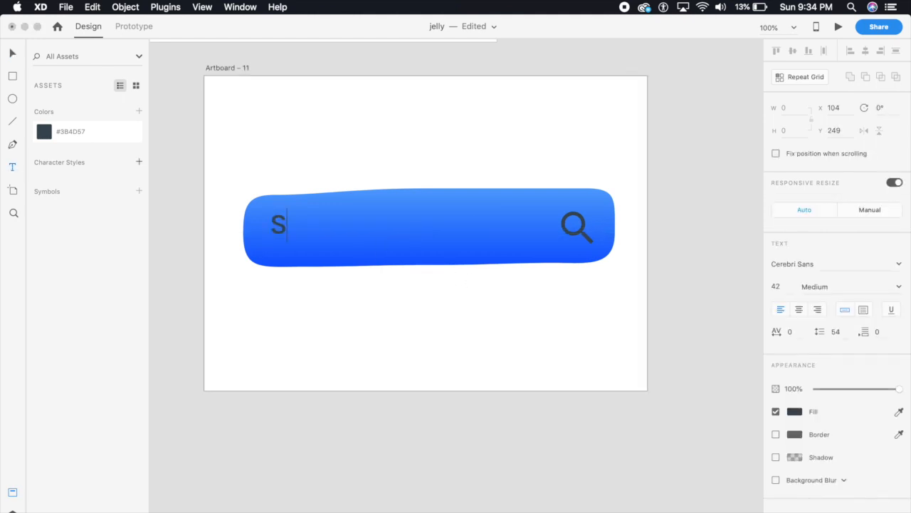
text(earch for...)
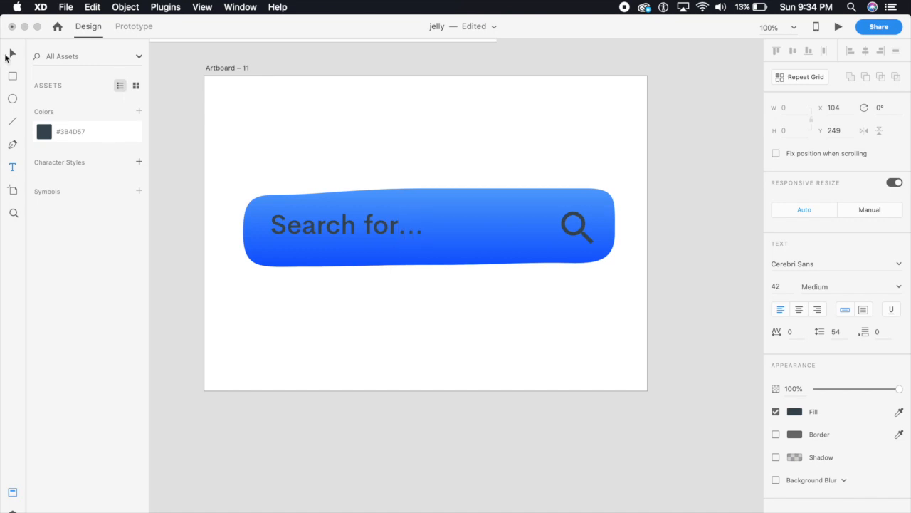
click(348, 228)
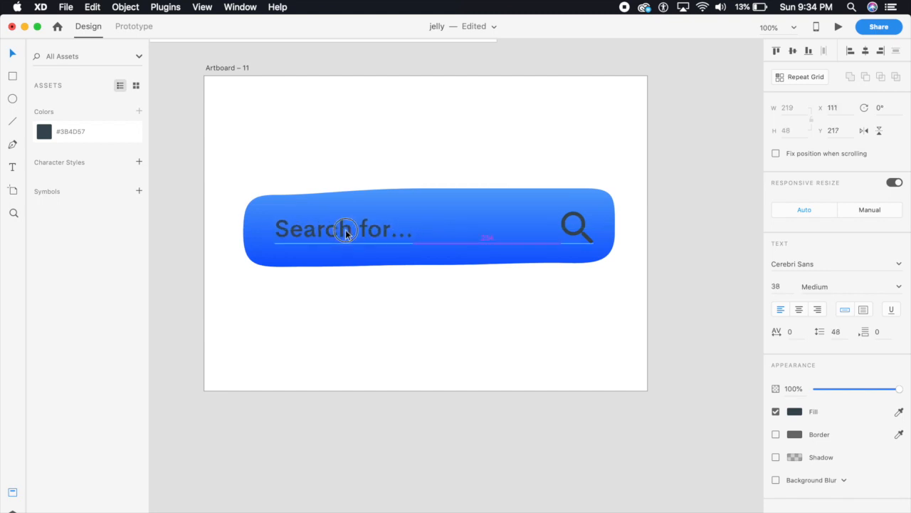
Deselect, zoom out and switch the workspace to Prototype mode
click(376, 298)
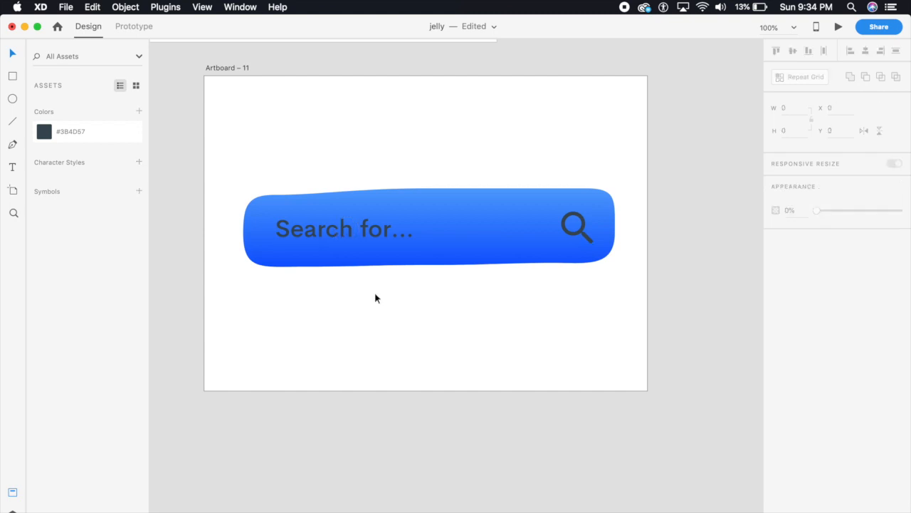
click(65, 6)
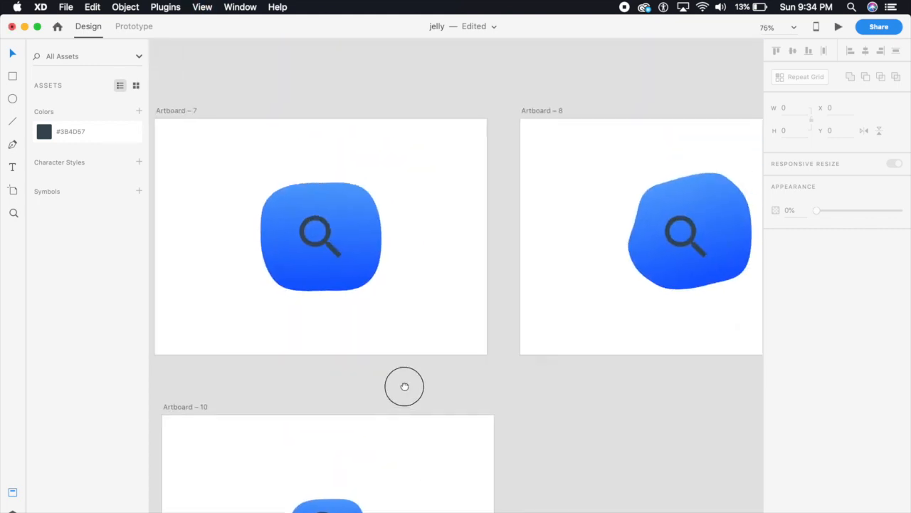
click(133, 25)
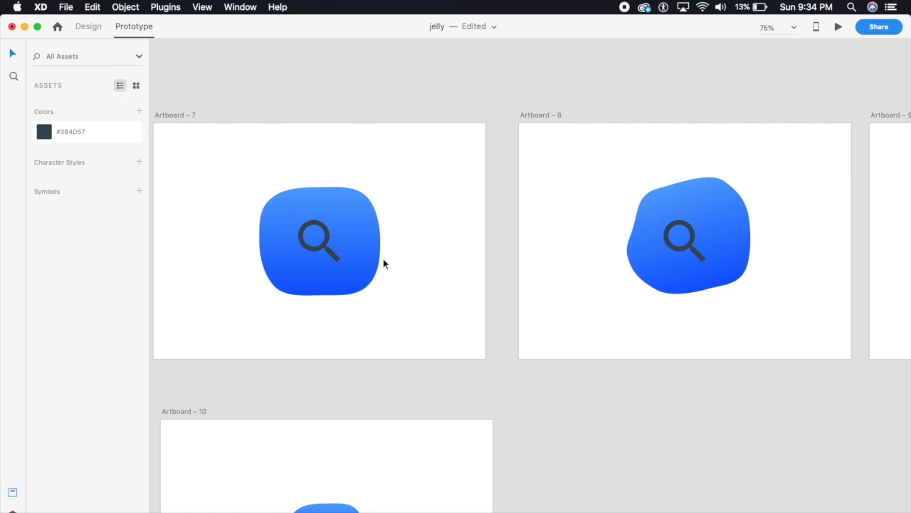
Link the Artboard 7 blob to Artboard 10 with a Tap, Auto-Animate, Snap transition
click(319, 240)
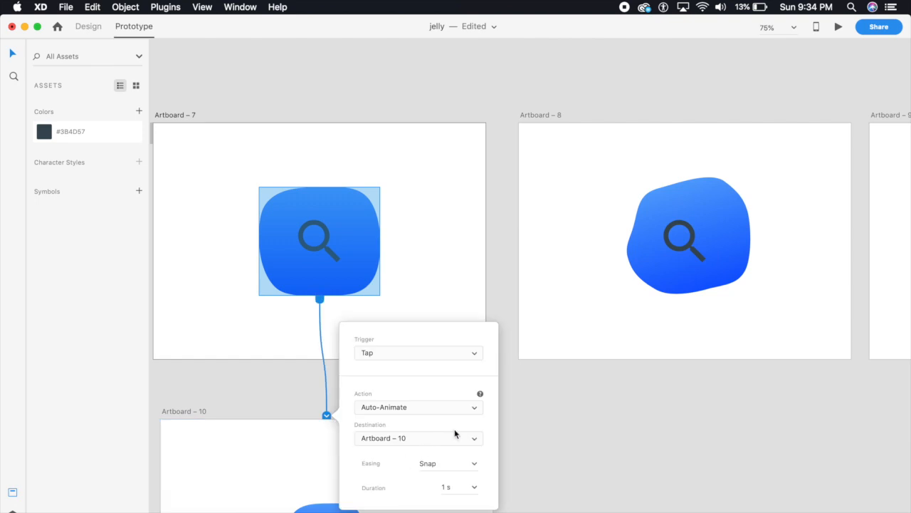
mouse_move(489, 476)
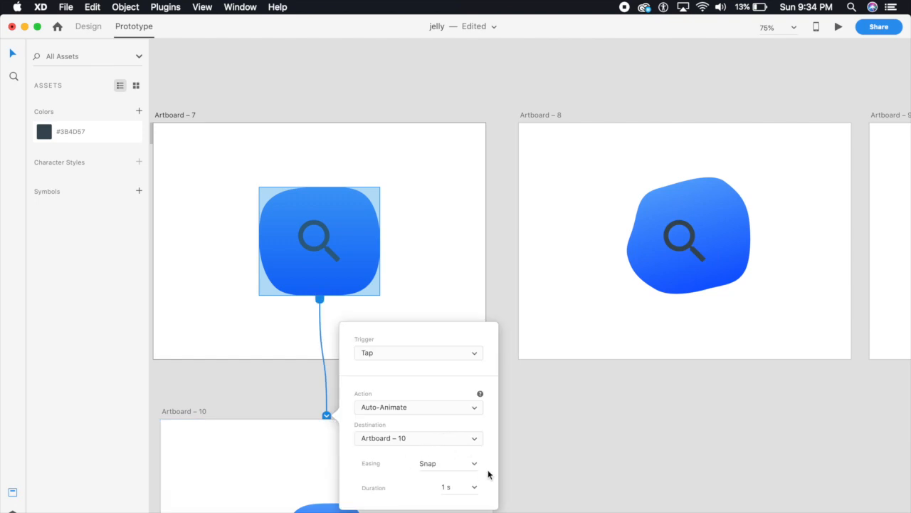
mouse_move(470, 504)
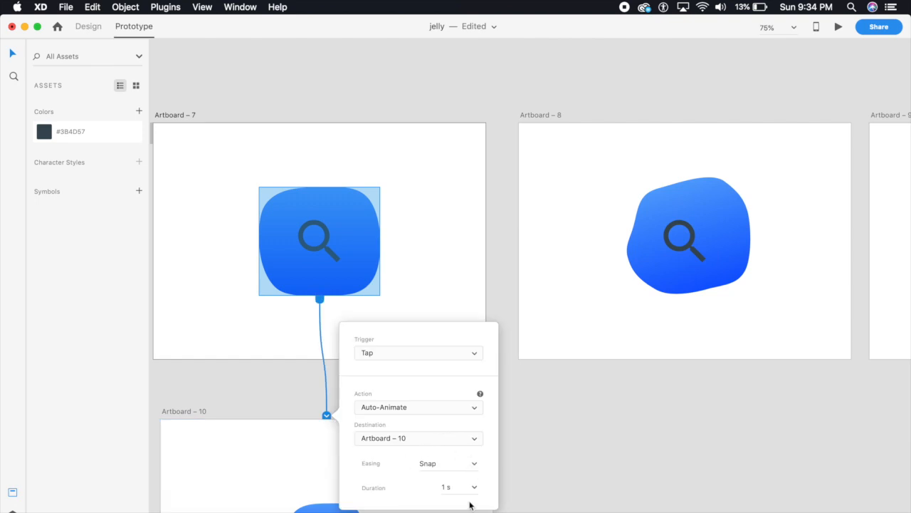
click(419, 408)
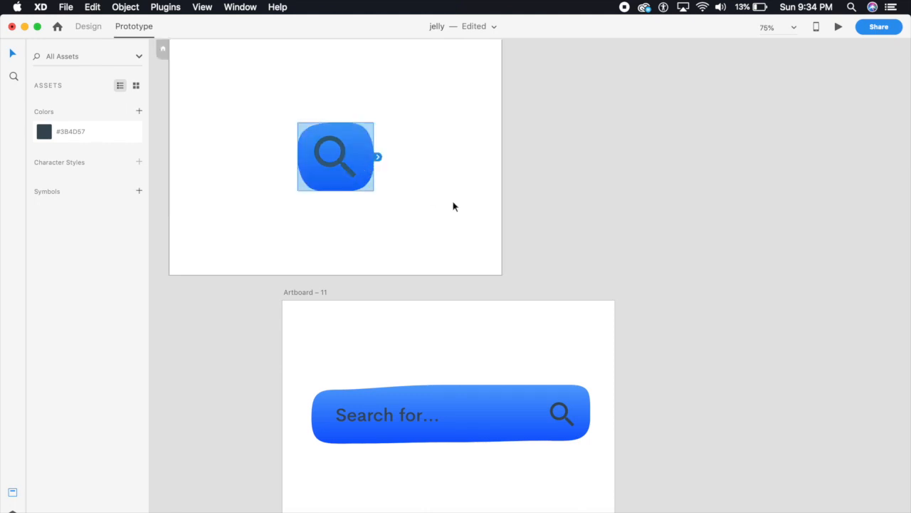
mouse_move(462, 188)
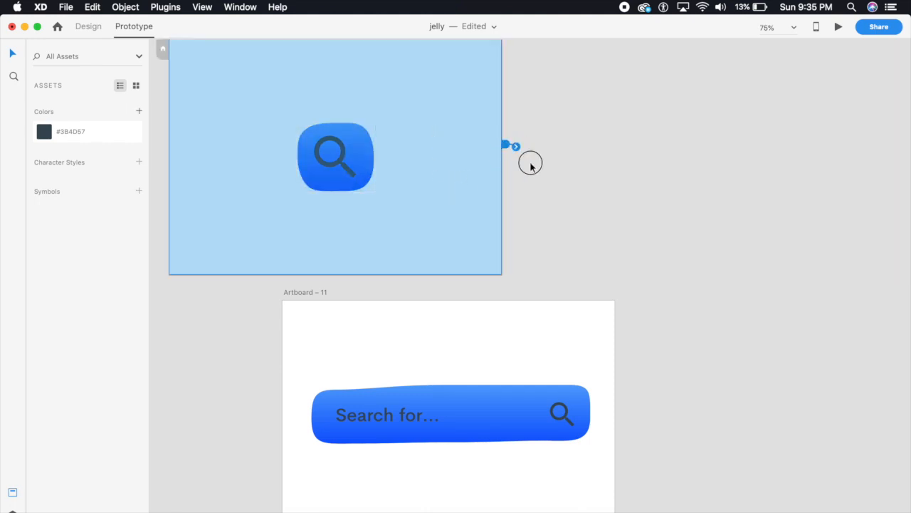
Scroll the canvas back to Artboard 7 and select it
click(508, 145)
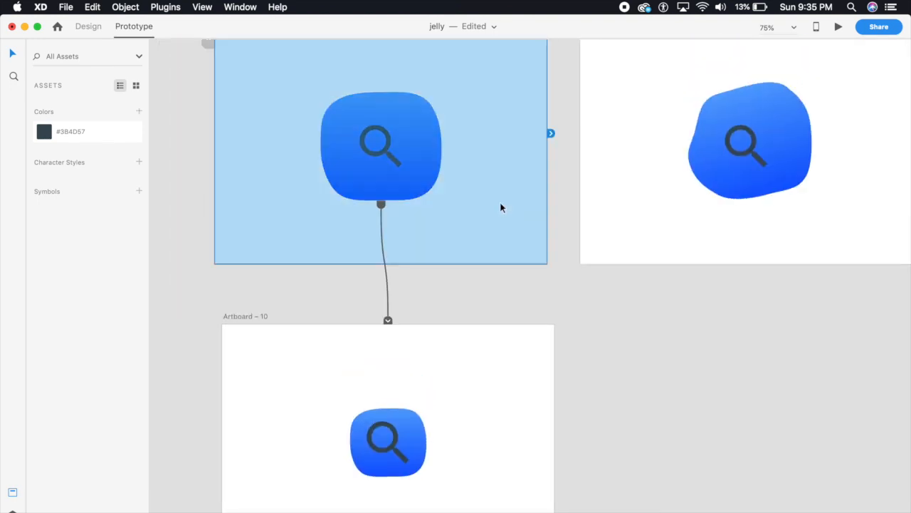
scroll(down, 3)
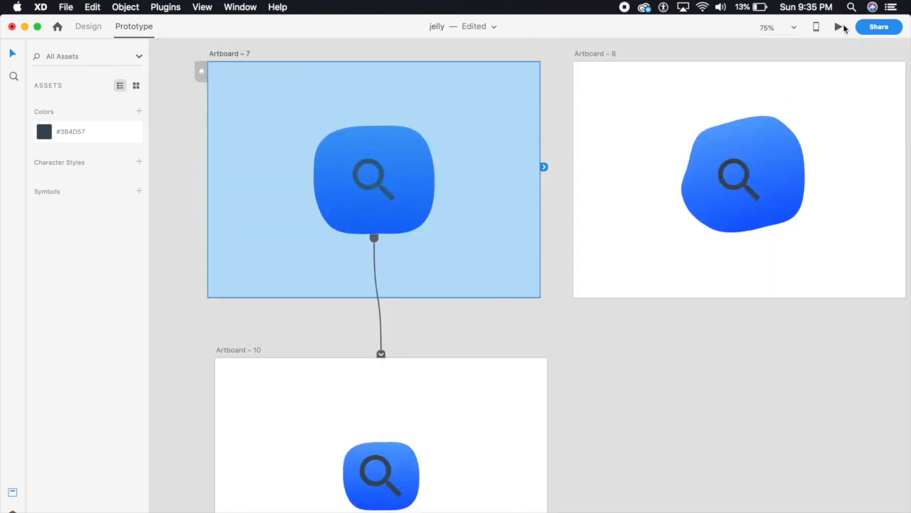
click(839, 26)
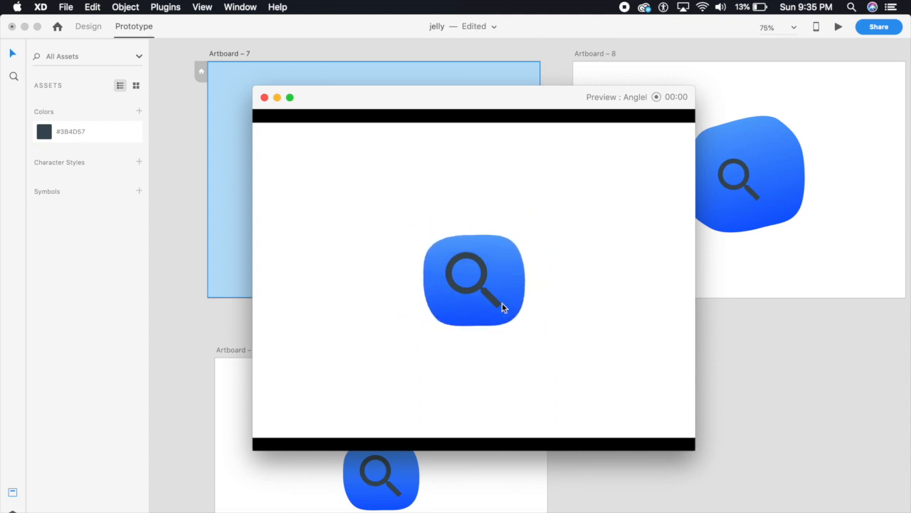
click(473, 279)
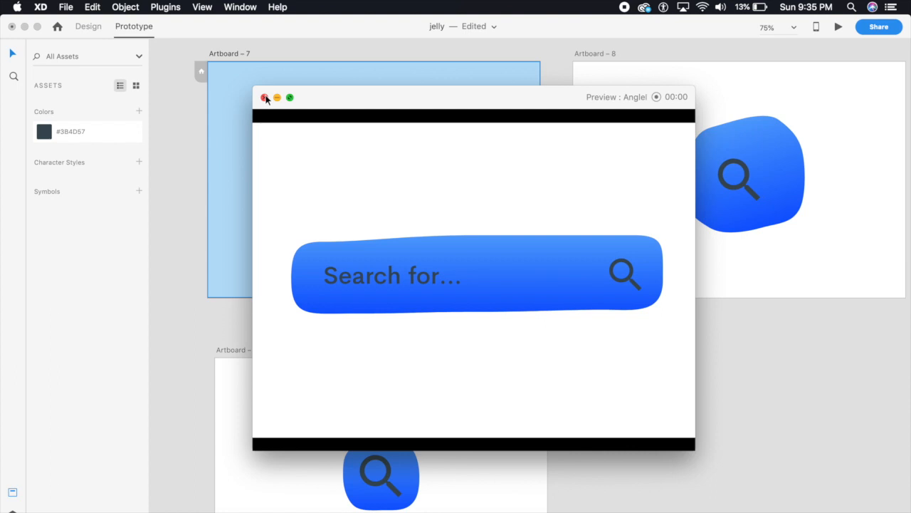
click(265, 97)
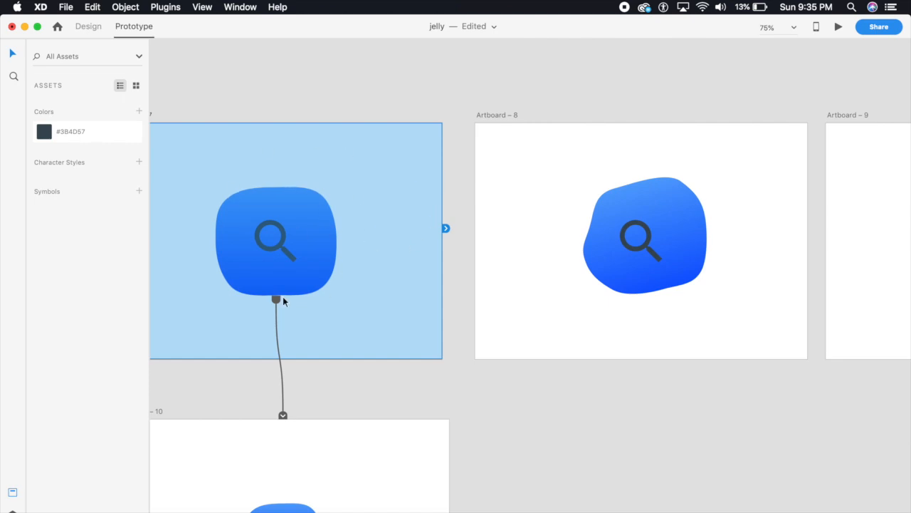
mouse_move(317, 217)
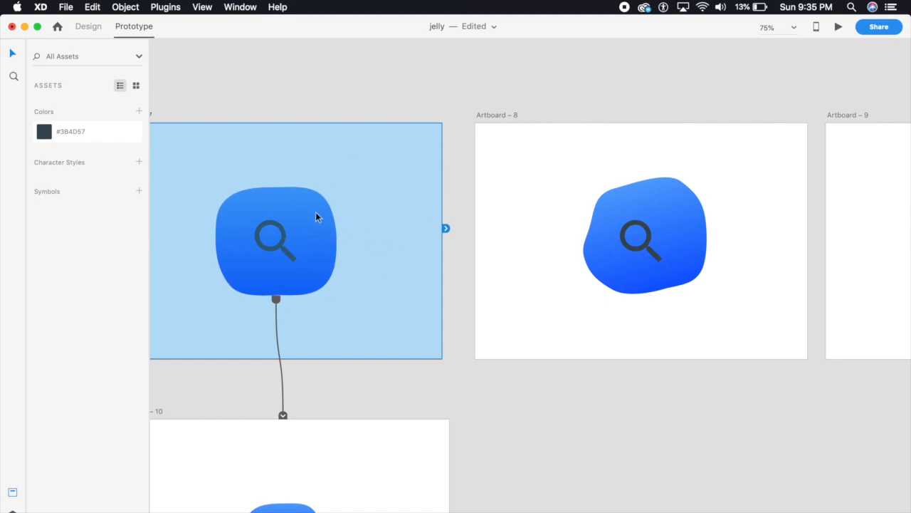
mouse_move(445, 279)
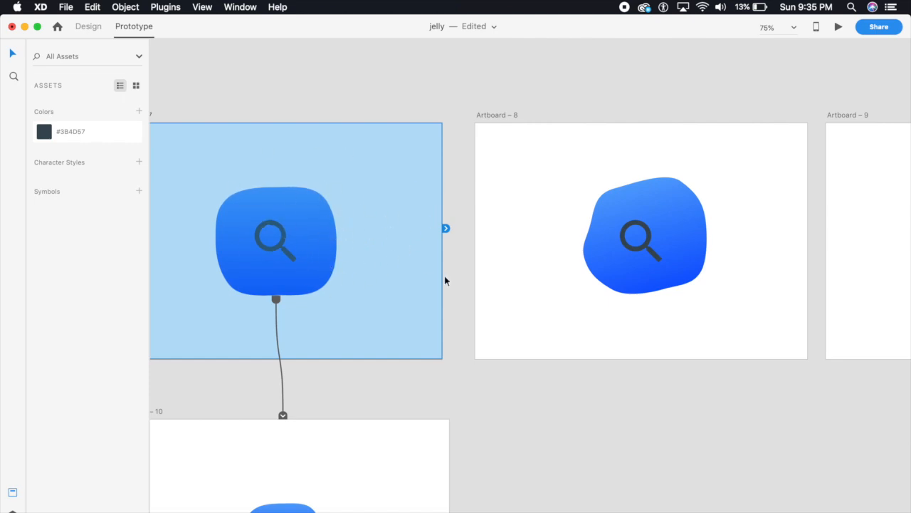
mouse_move(447, 228)
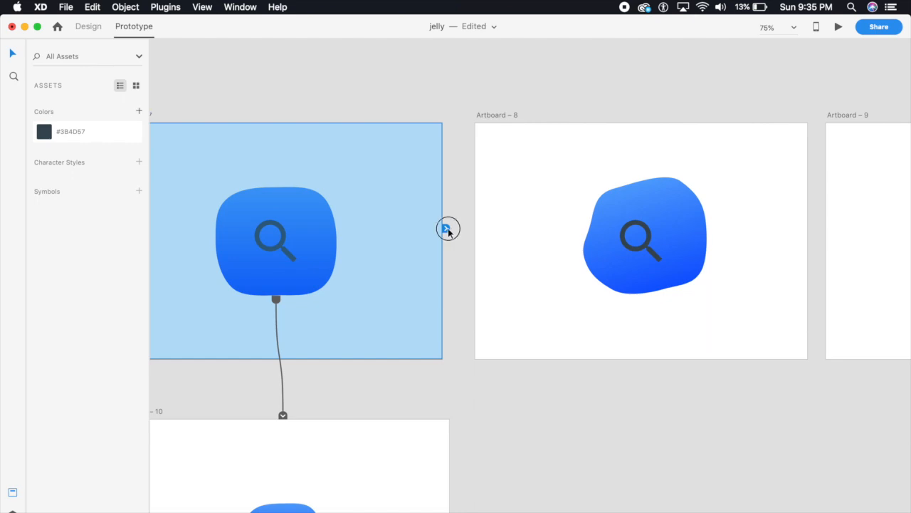
Add a Time-triggered, 0 s delay, Snap auto-animate link from Artboard 7 to 8
click(449, 228)
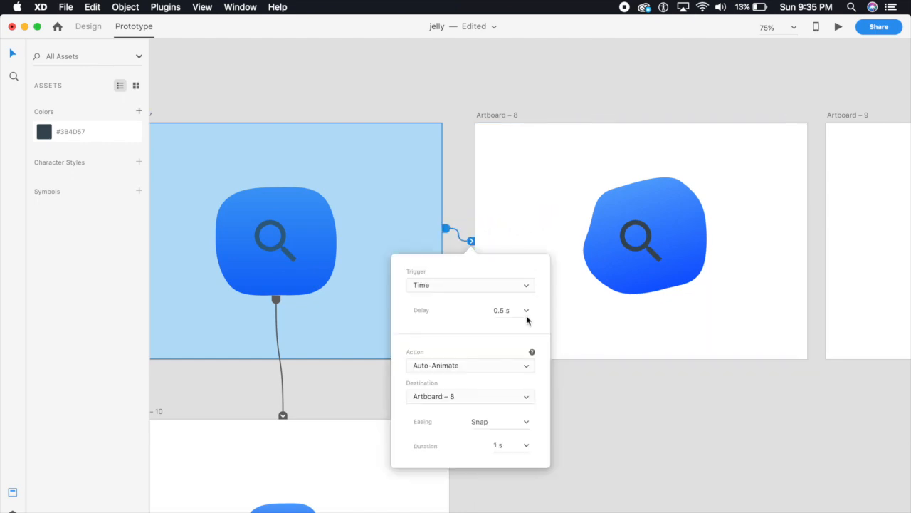
click(526, 311)
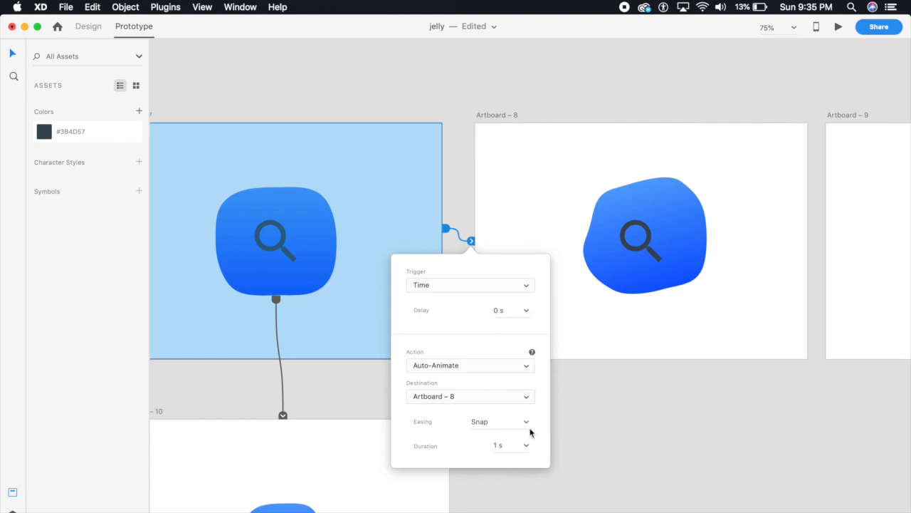
click(499, 422)
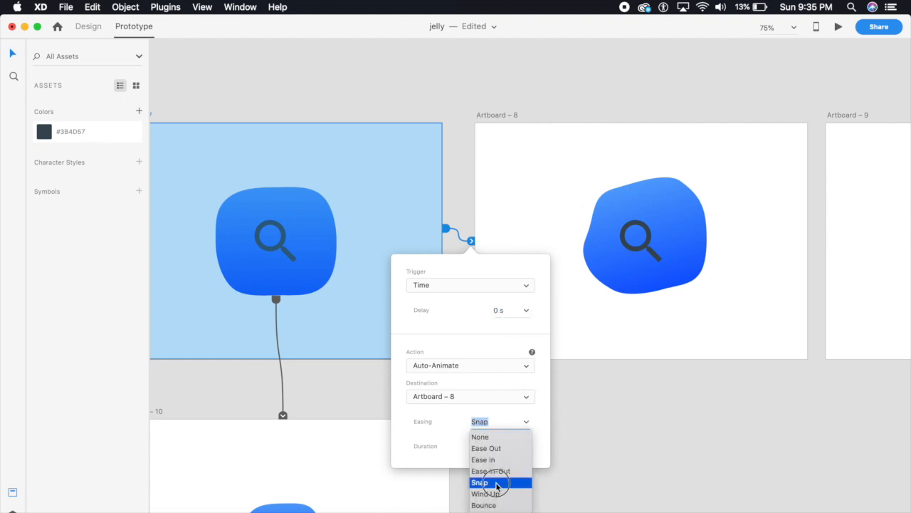
click(480, 481)
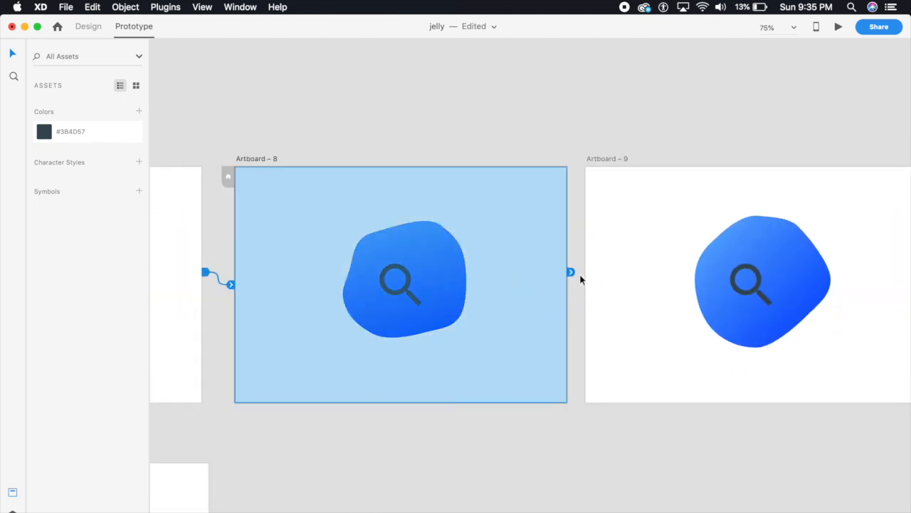
Wire Artboard 8 to 9 with the same timed Snap auto-animate transition
click(571, 272)
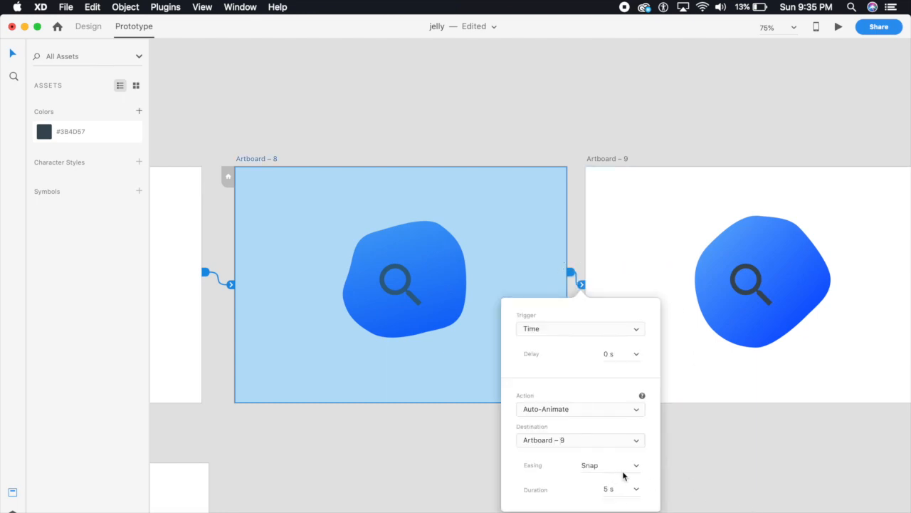
click(696, 422)
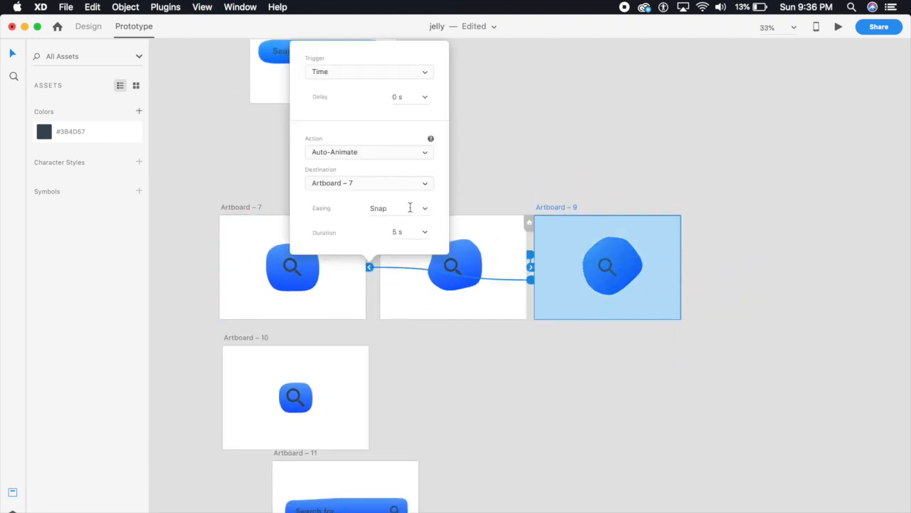
Link the blobs on Artboards 8 and 9 to Artboard 10 with Tap, Auto-Animate, Snap
click(468, 183)
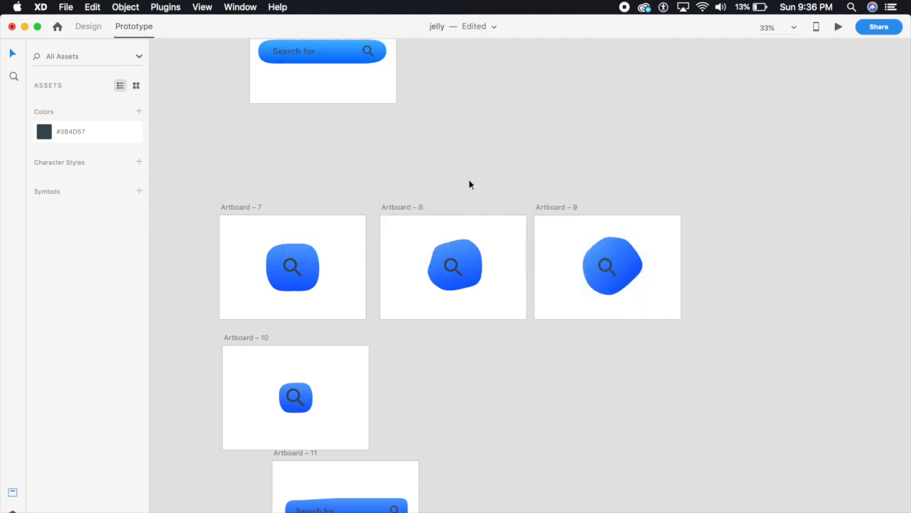
scroll(down, 3)
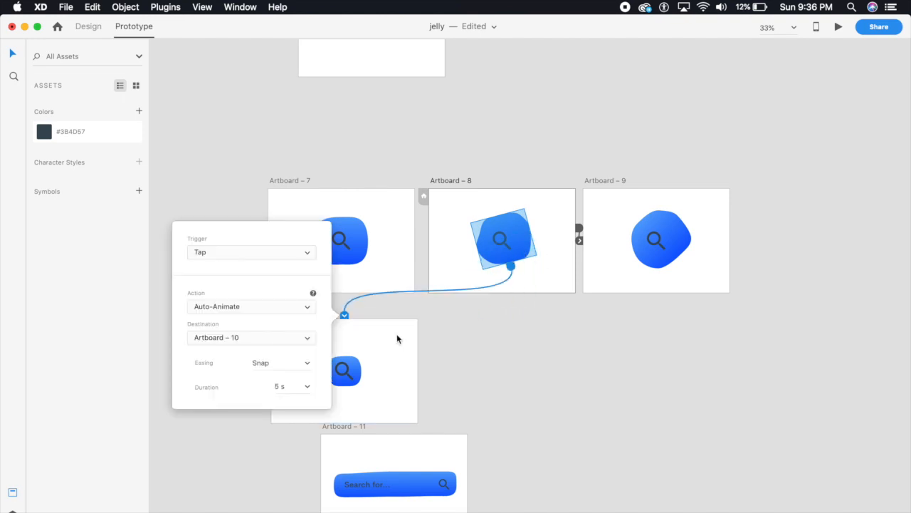
click(284, 387)
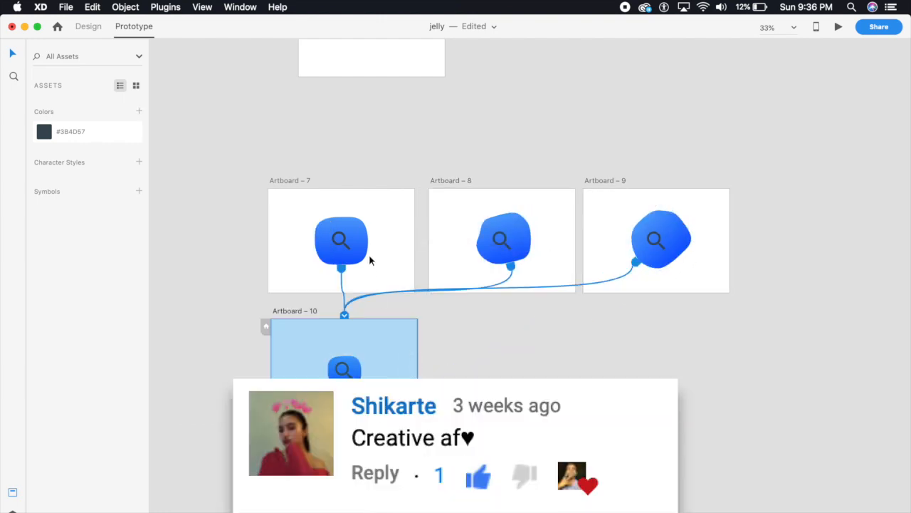
Launch the desktop preview to watch the looping jelly blob animate
click(837, 26)
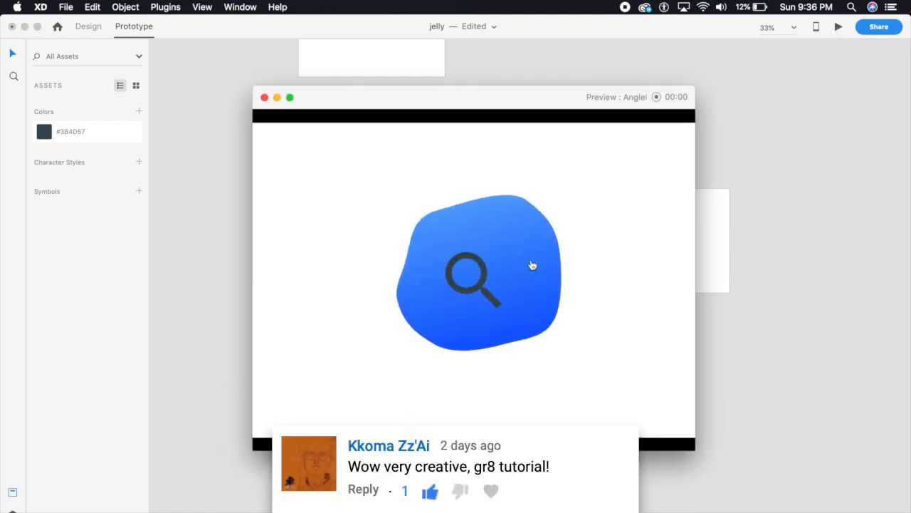
mouse_move(507, 253)
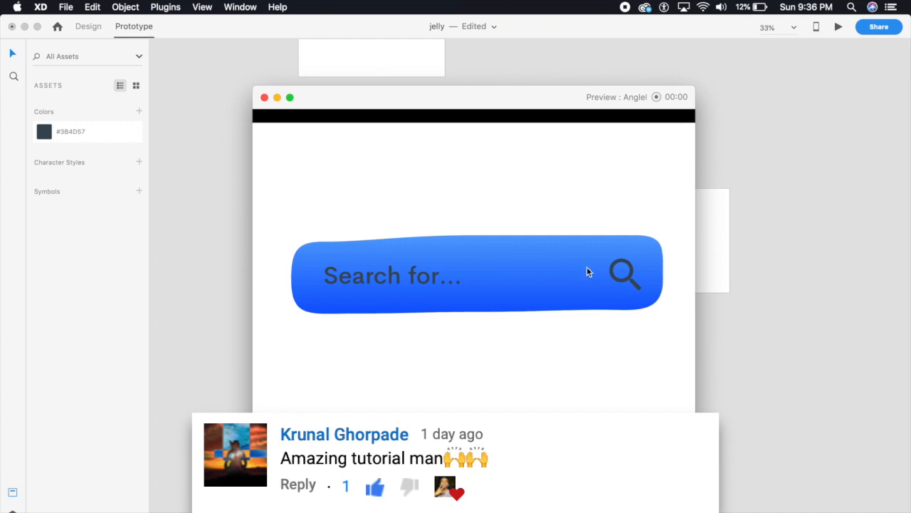
mouse_move(607, 282)
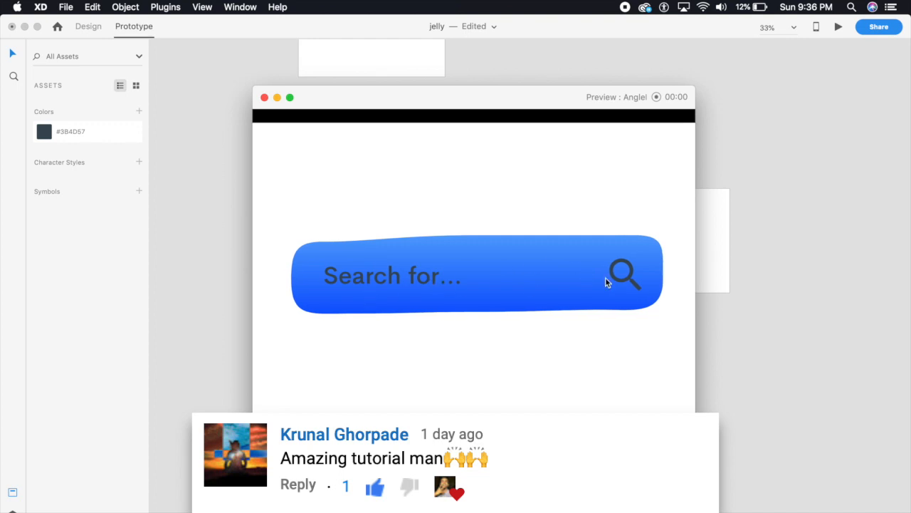